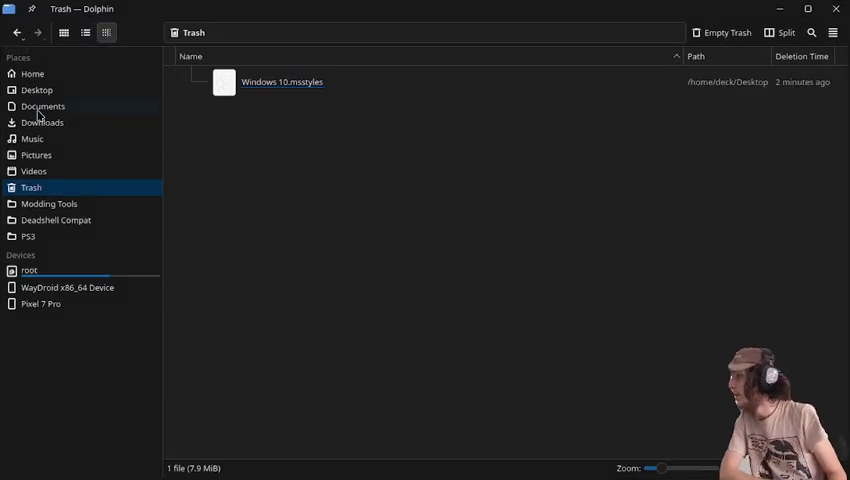
Switch Dolphin from Trash to the Downloads folder and open Configure — Dolphin
{"action": "left_click", "coordinate": [42, 122]}
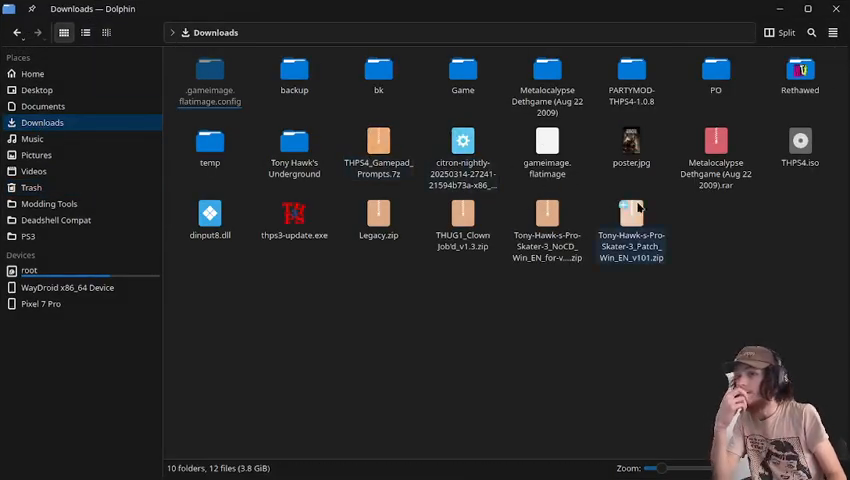
{"action": "left_click", "coordinate": [800, 150]}
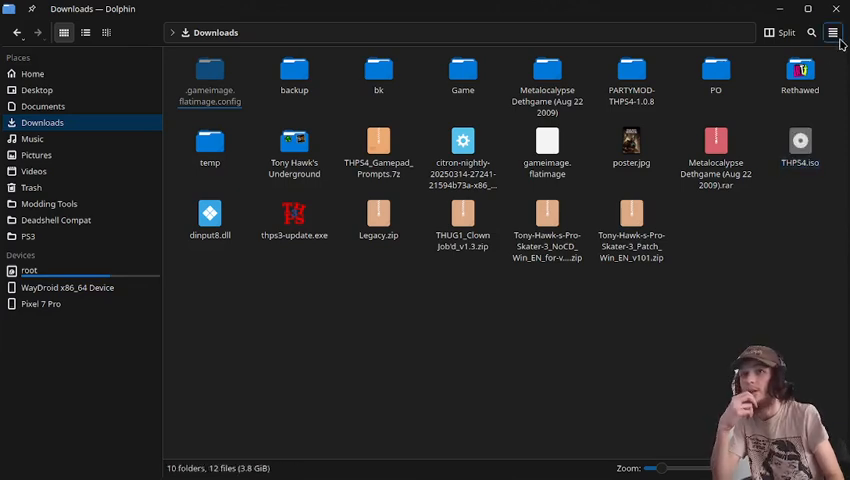
{"action": "left_click", "coordinate": [833, 32]}
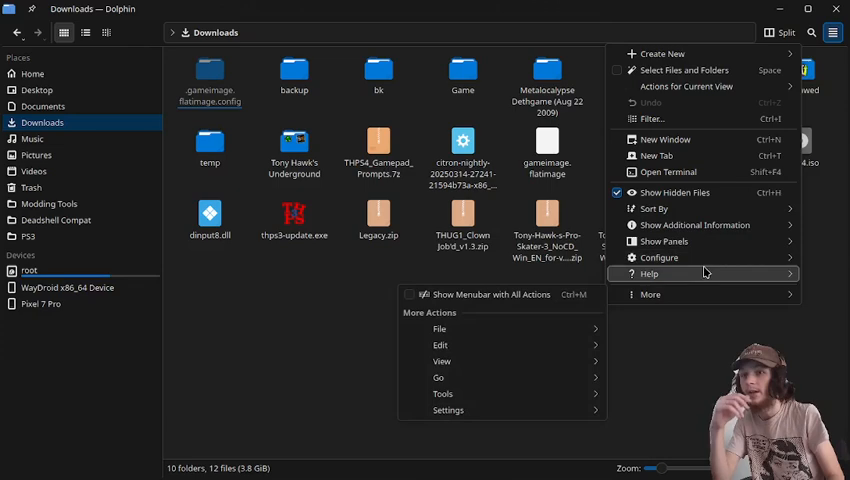
{"action": "left_click", "coordinate": [658, 258]}
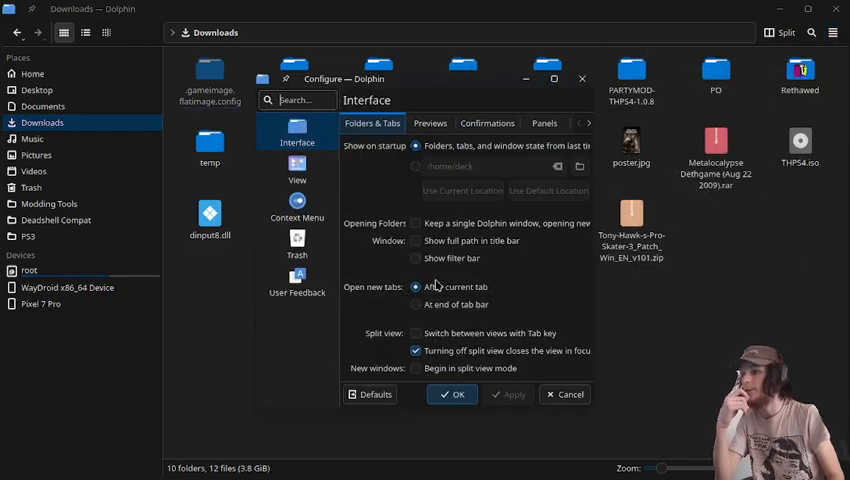
Search Context Menu's downloadable services for 'iso' add-ons and scroll through the results
{"action": "left_click", "coordinate": [297, 212]}
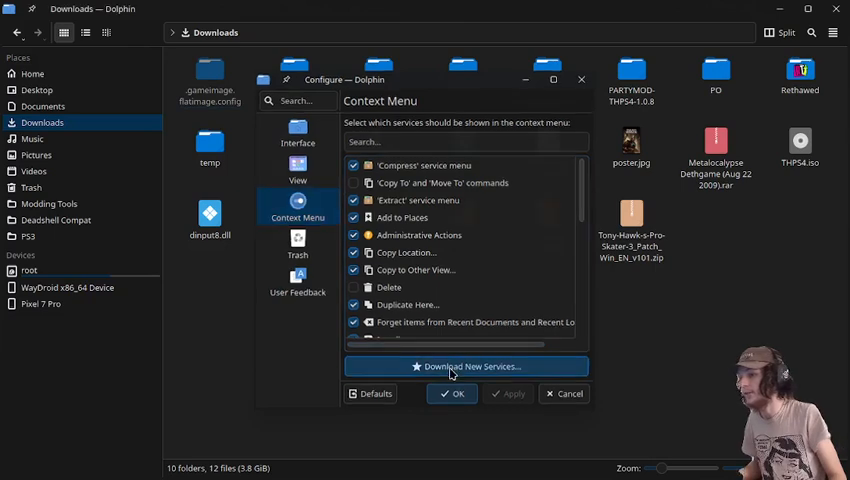
{"action": "left_click", "coordinate": [466, 365]}
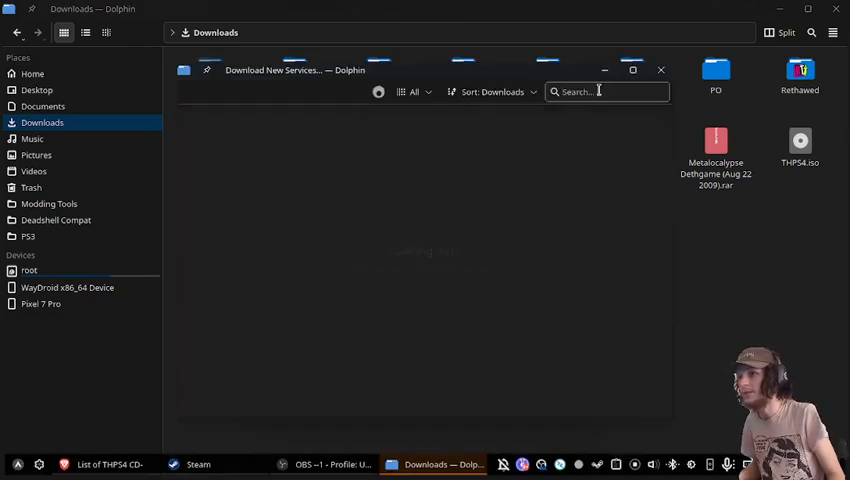
{"action": "type", "text": "iso"}
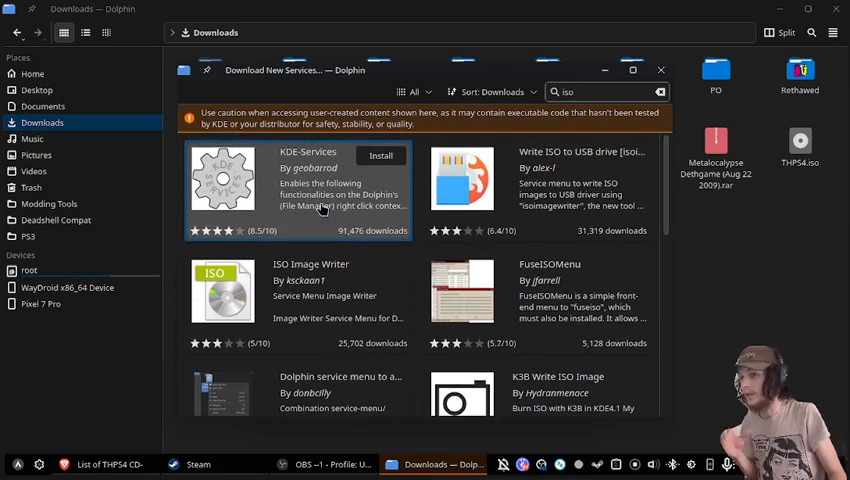
{"action": "mouse_move", "coordinate": [277, 175]}
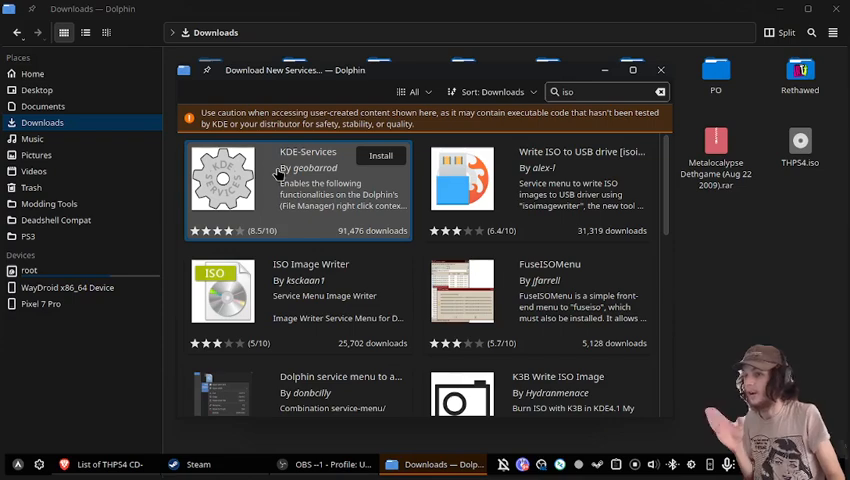
{"action": "scroll", "scroll_direction": "down", "scroll_amount": 3}
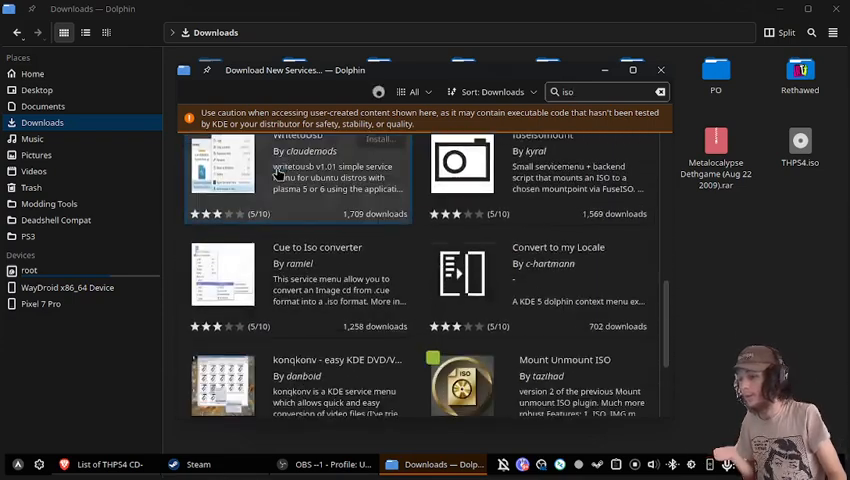
{"action": "scroll", "scroll_direction": "down", "scroll_amount": 3}
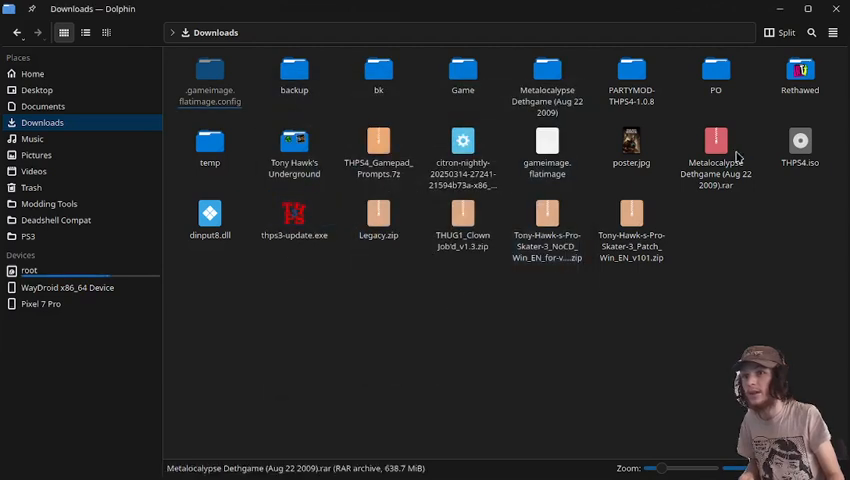
Mount THPS4.iso via Mount/Unmount iso image and open the Tony Hawk's Pro SKATER_4 device
{"action": "right_click", "coordinate": [800, 145]}
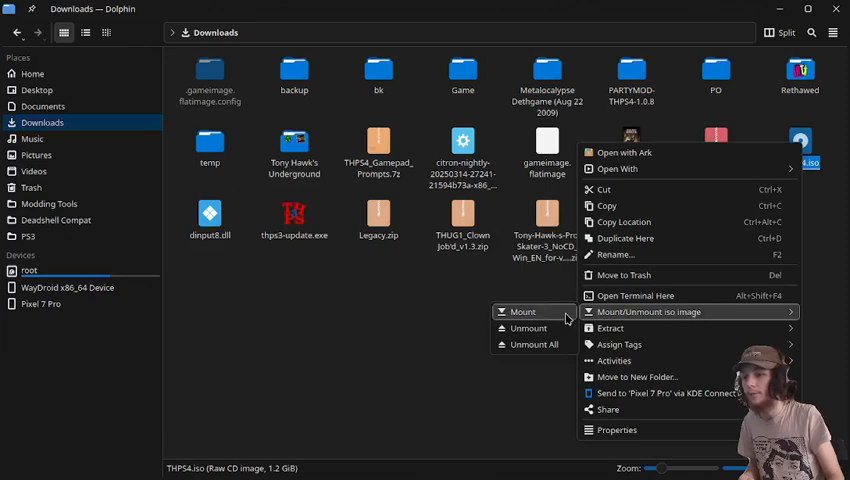
{"action": "left_click", "coordinate": [522, 312]}
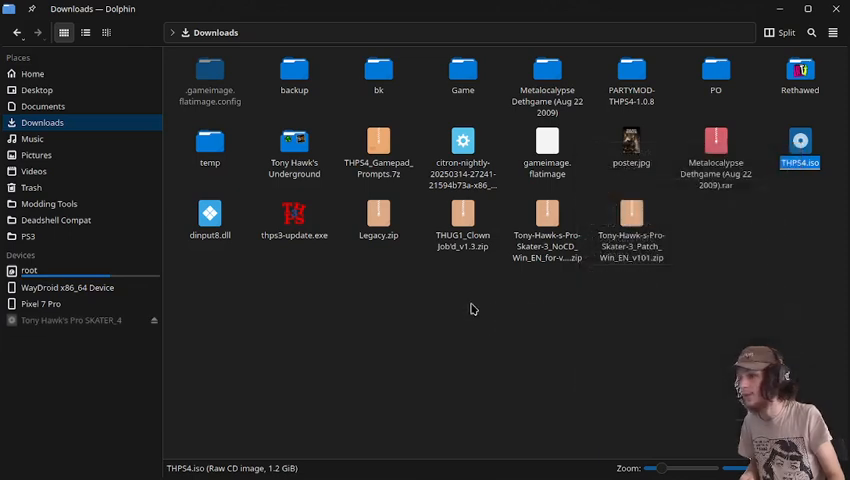
{"action": "left_click", "coordinate": [71, 320]}
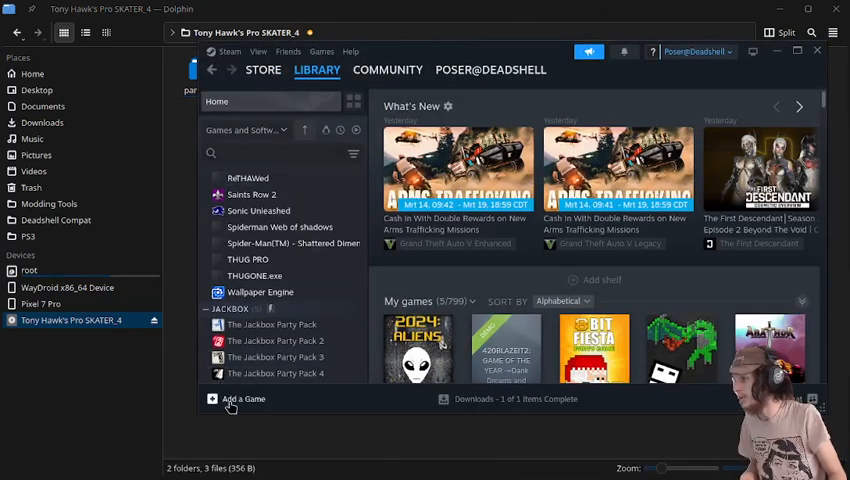
Add the disc's Win/setup.exe to the Steam library as a non-Steam game
{"action": "left_click", "coordinate": [243, 399]}
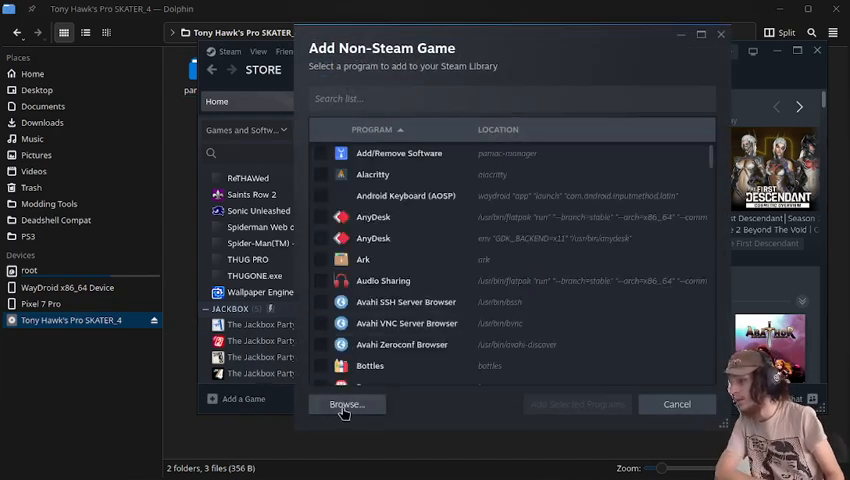
{"action": "left_click", "coordinate": [346, 404]}
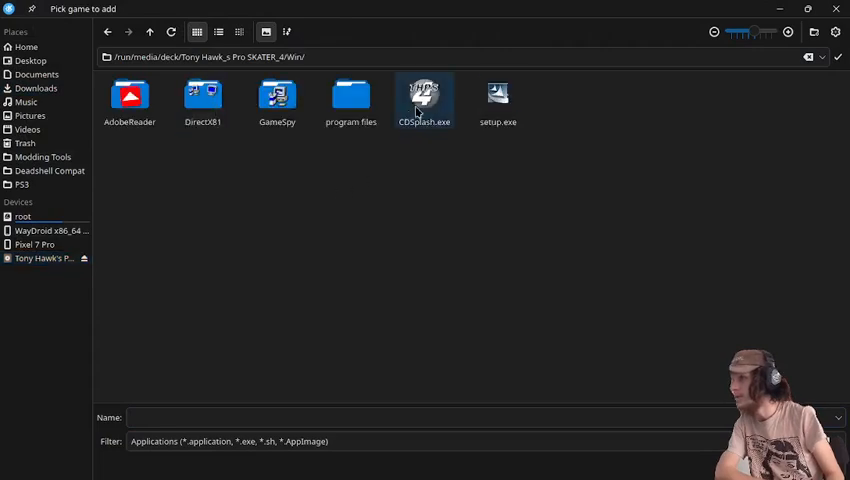
{"action": "left_click", "coordinate": [498, 98]}
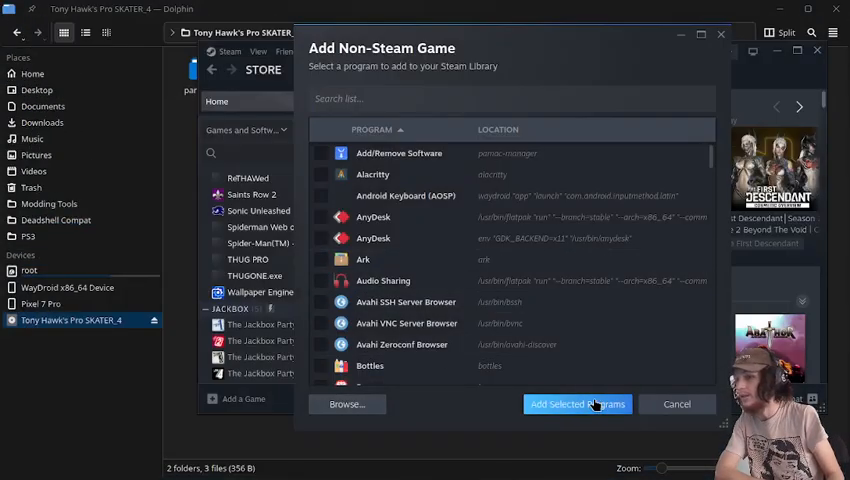
{"action": "left_click", "coordinate": [577, 404]}
{"action": "type", "text": "s"}
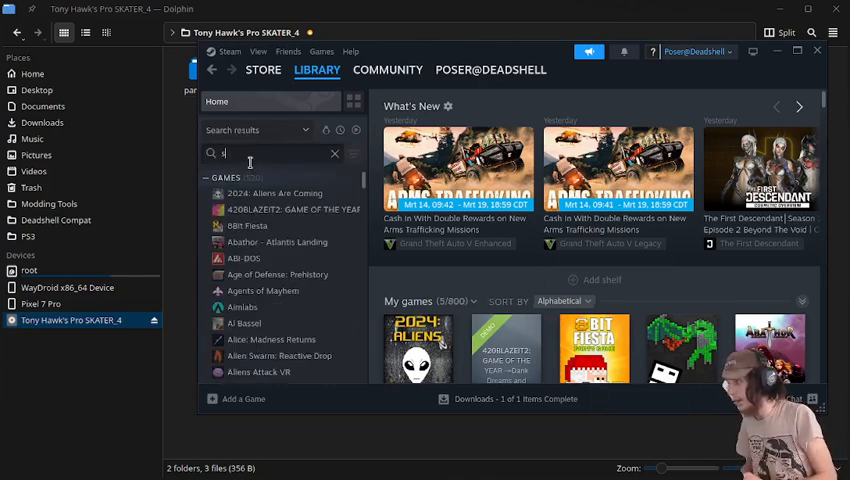
Find setup.exe in the library and force a specific Steam Play compatibility tool for it
{"action": "type", "text": "et"}
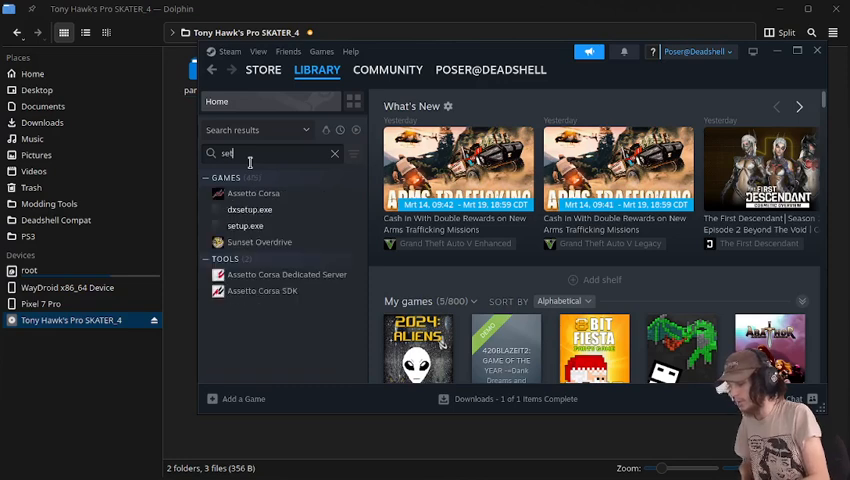
{"action": "left_click", "coordinate": [245, 209]}
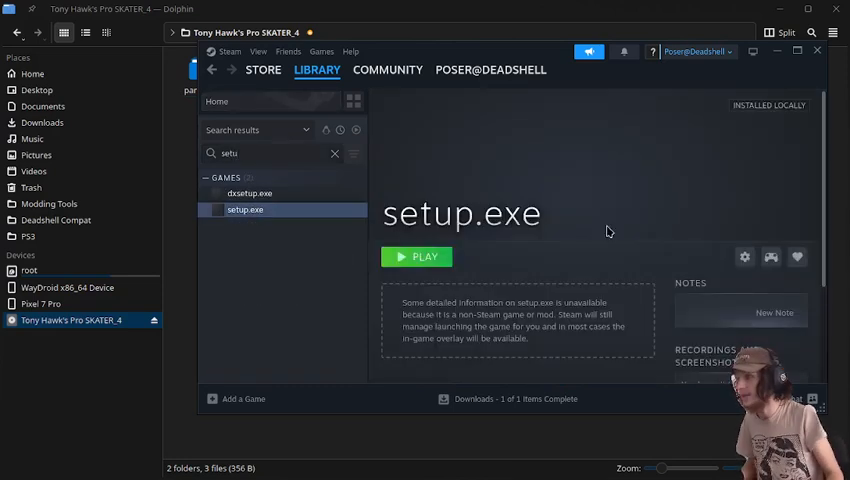
{"action": "mouse_move", "coordinate": [396, 170]}
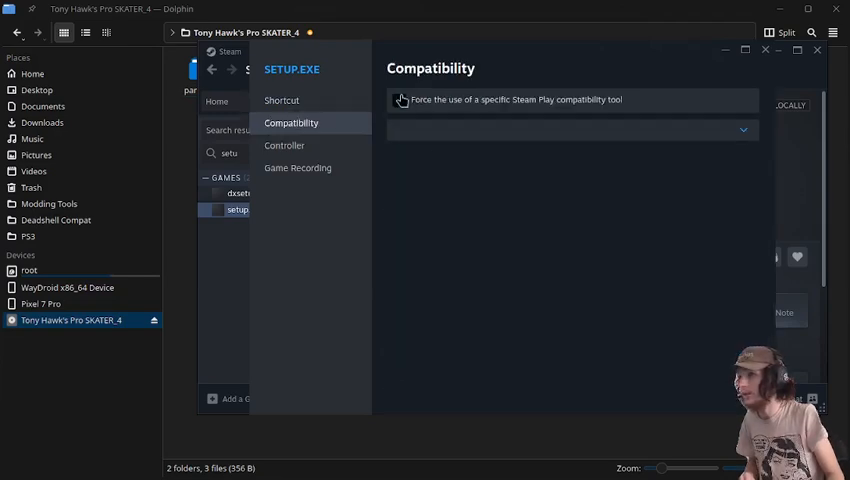
{"action": "left_click", "coordinate": [398, 99]}
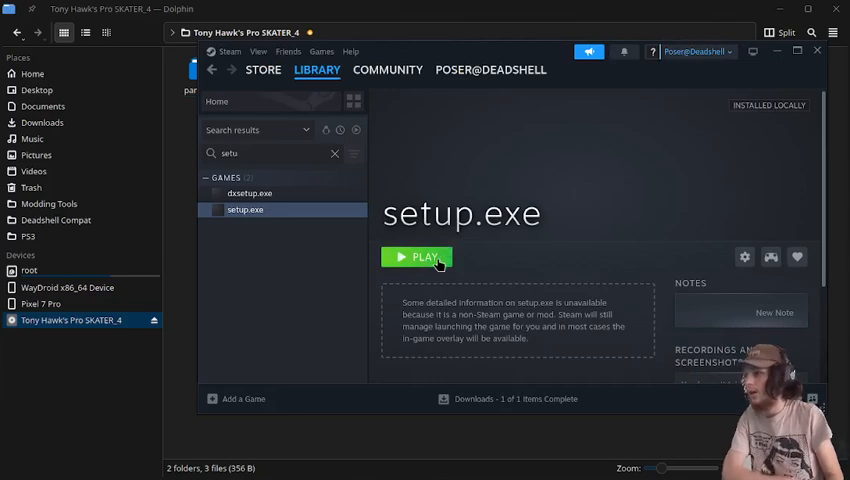
{"action": "left_click", "coordinate": [416, 257]}
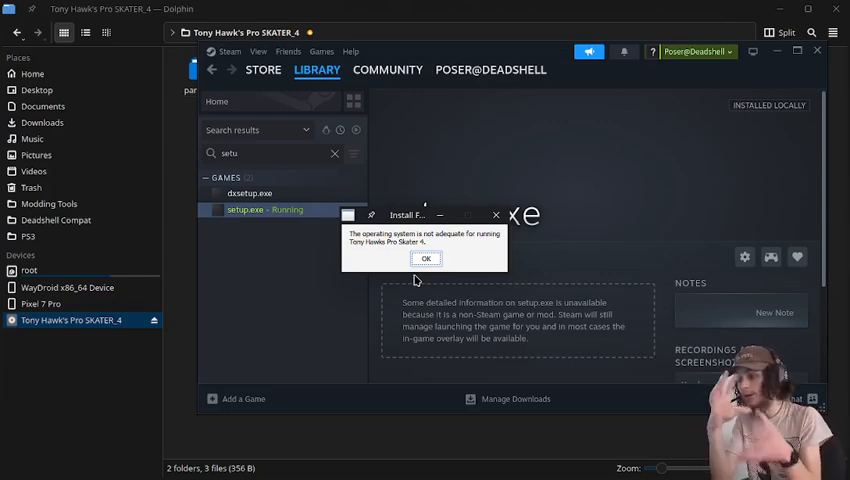
{"action": "mouse_move", "coordinate": [367, 243]}
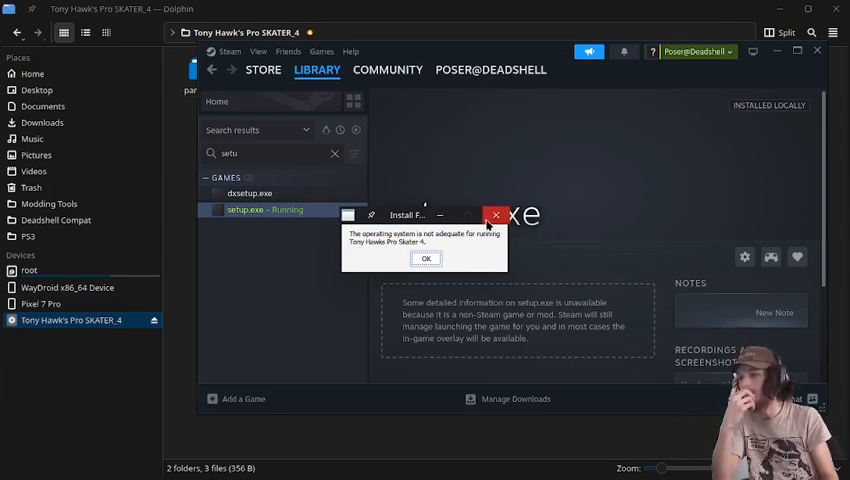
{"action": "left_click", "coordinate": [426, 258]}
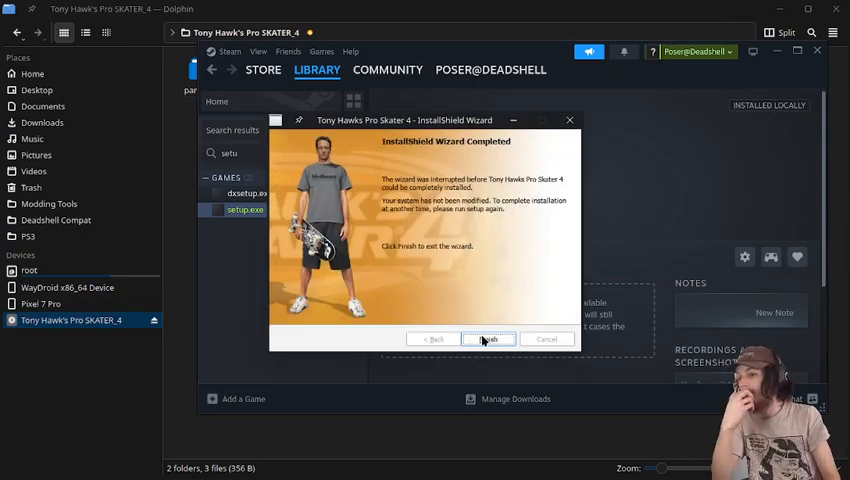
{"action": "left_click", "coordinate": [488, 339]}
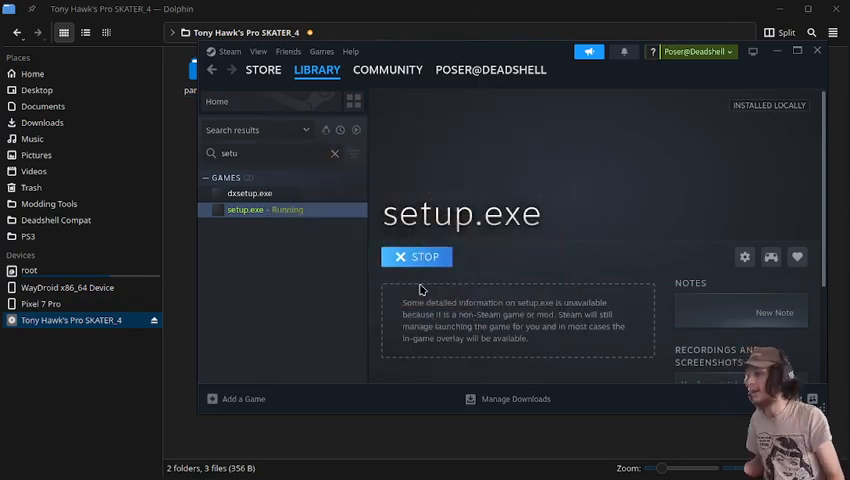
{"action": "left_click", "coordinate": [417, 256]}
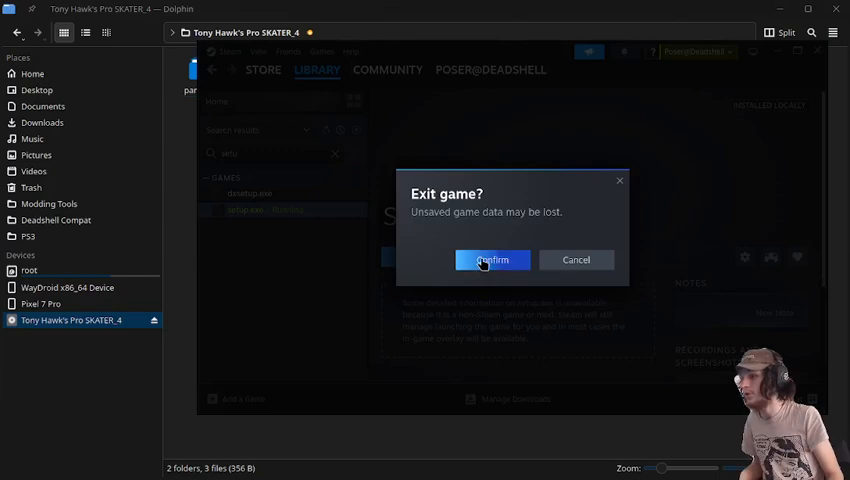
{"action": "left_click", "coordinate": [492, 260]}
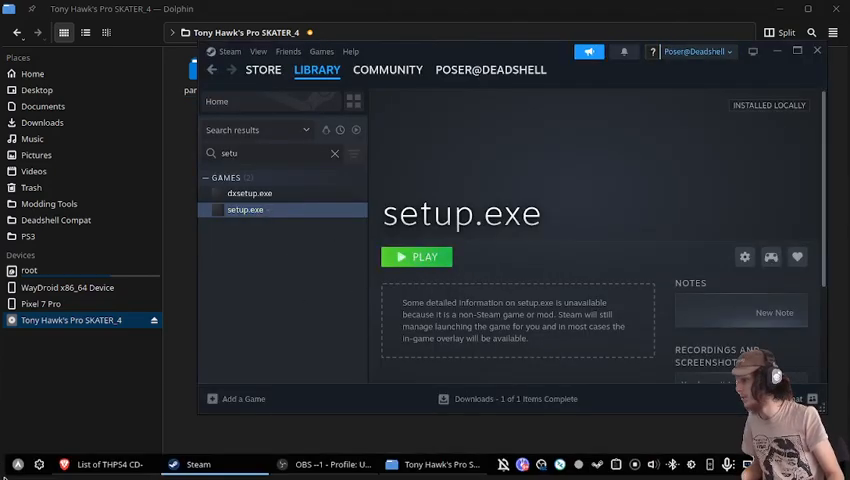
Launch Protontricks and select the setup.exe shortcut's game prefix
{"action": "left_click", "coordinate": [17, 463]}
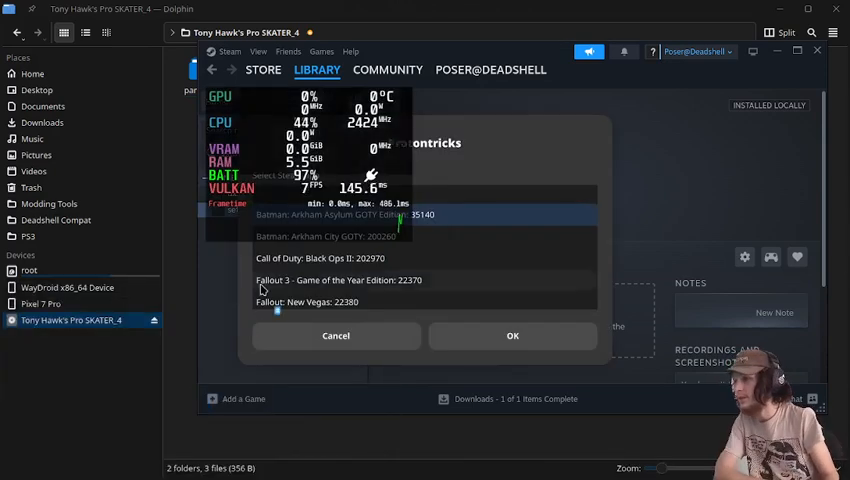
{"action": "scroll", "scroll_direction": "down", "scroll_amount": 3}
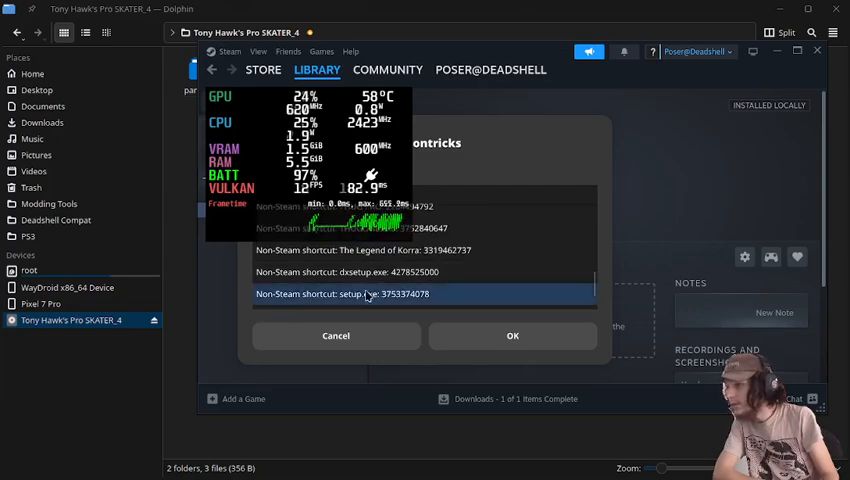
{"action": "left_click", "coordinate": [512, 335]}
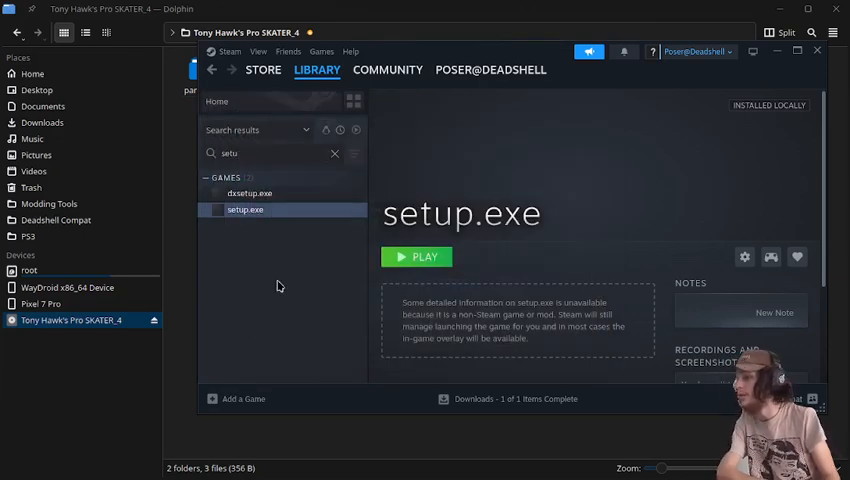
{"action": "mouse_move", "coordinate": [283, 293]}
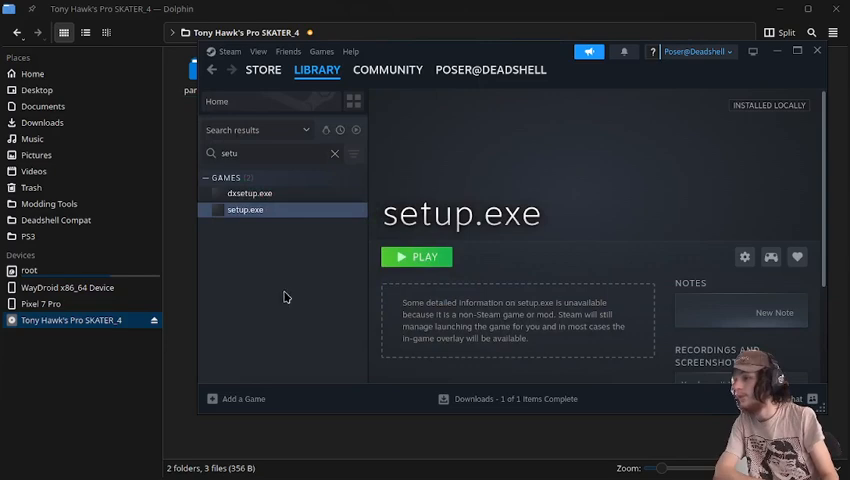
{"action": "mouse_move", "coordinate": [313, 248]}
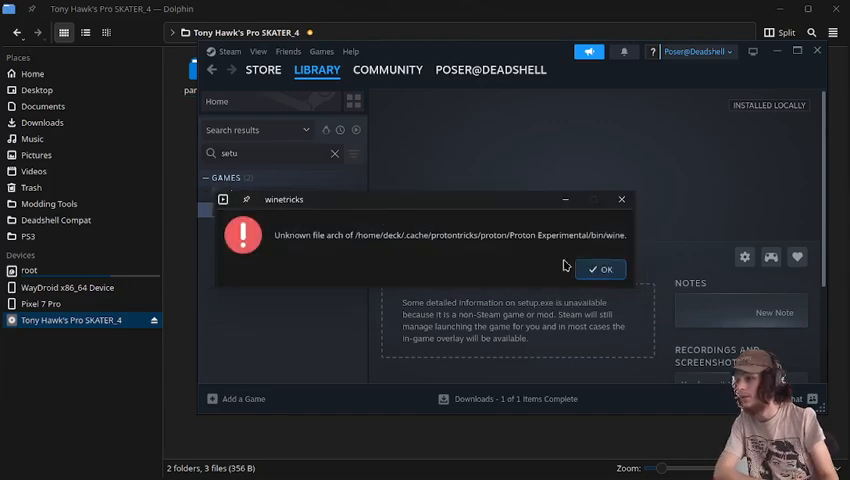
Dismiss the unknown file architecture, 64-bit wineprefix and WoW64 detection warnings
{"action": "left_click", "coordinate": [600, 268]}
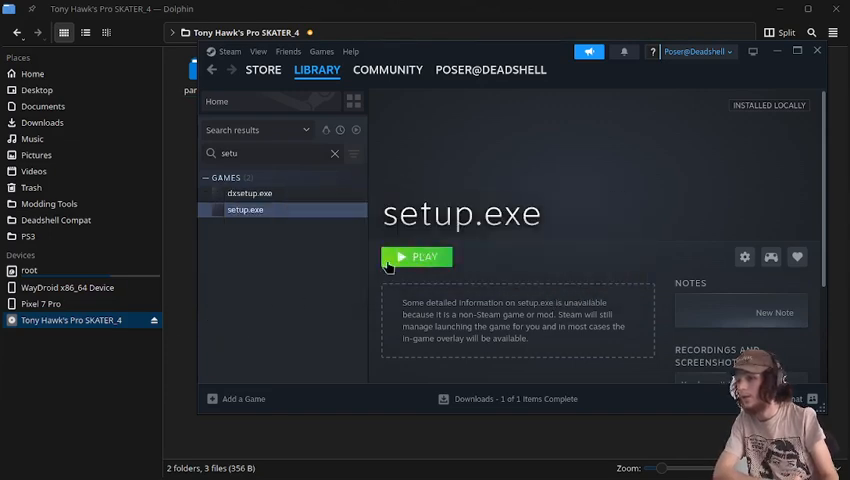
{"action": "mouse_move", "coordinate": [323, 259]}
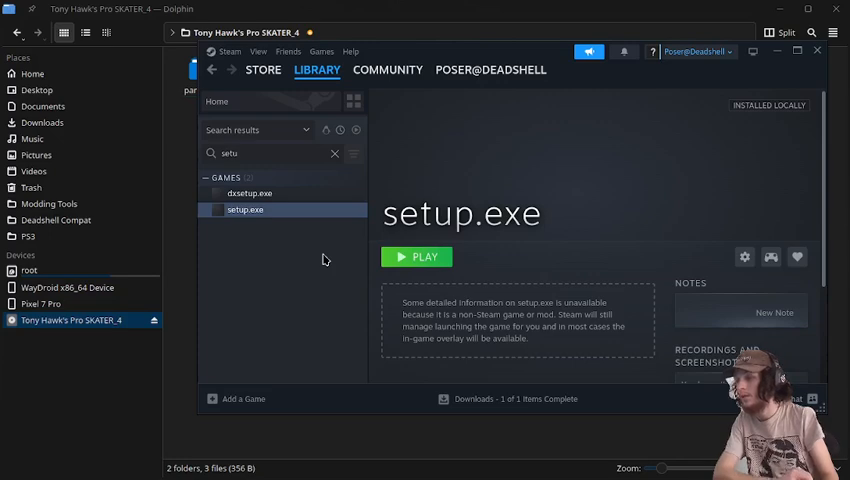
{"action": "mouse_move", "coordinate": [363, 237]}
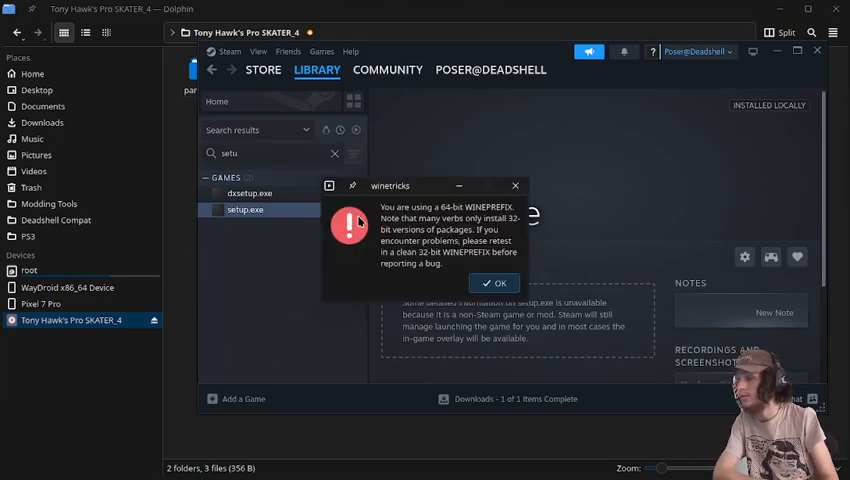
{"action": "left_click", "coordinate": [495, 283]}
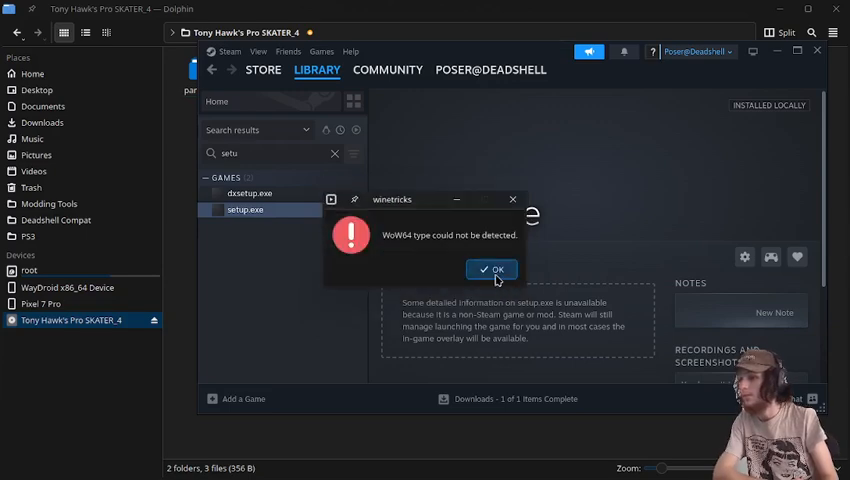
{"action": "left_click", "coordinate": [491, 269]}
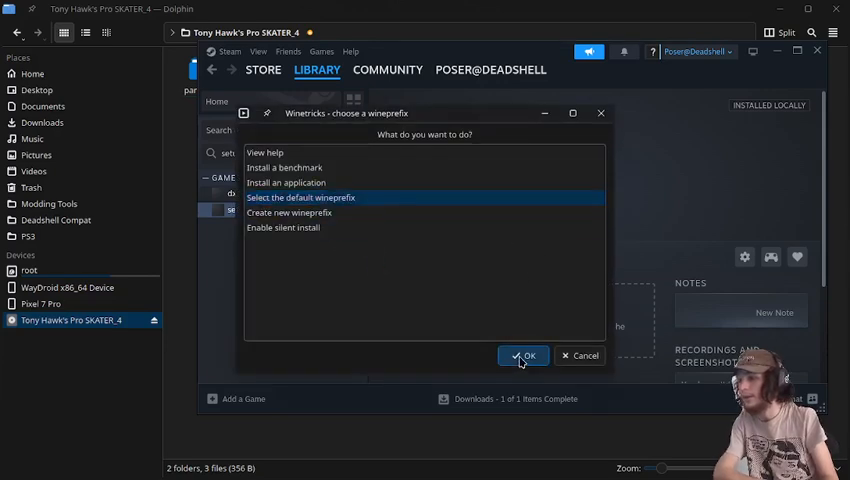
Set the default prefix's Windows version to Windows XP 64 in winecfg, then close winetricks
{"action": "left_click", "coordinate": [524, 355]}
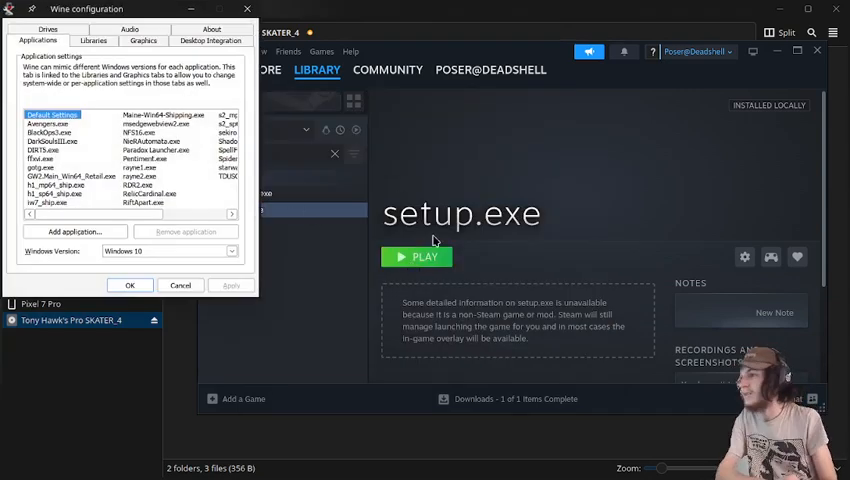
{"action": "left_click", "coordinate": [167, 251]}
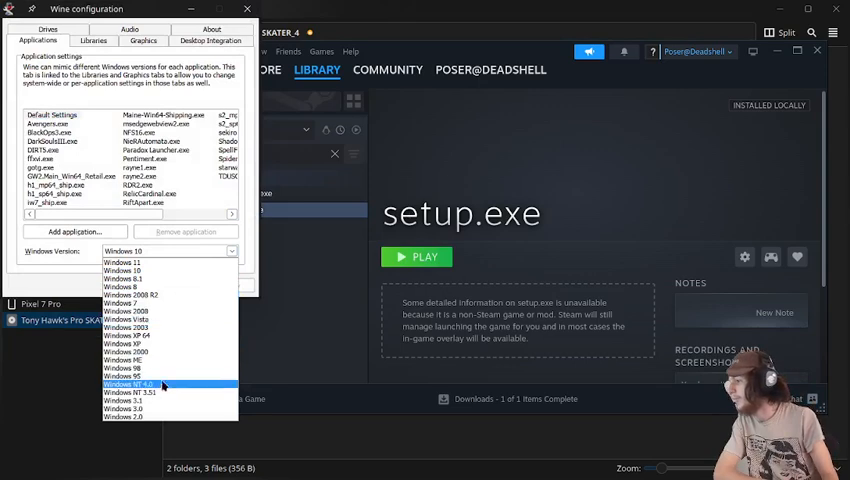
{"action": "left_click", "coordinate": [130, 335]}
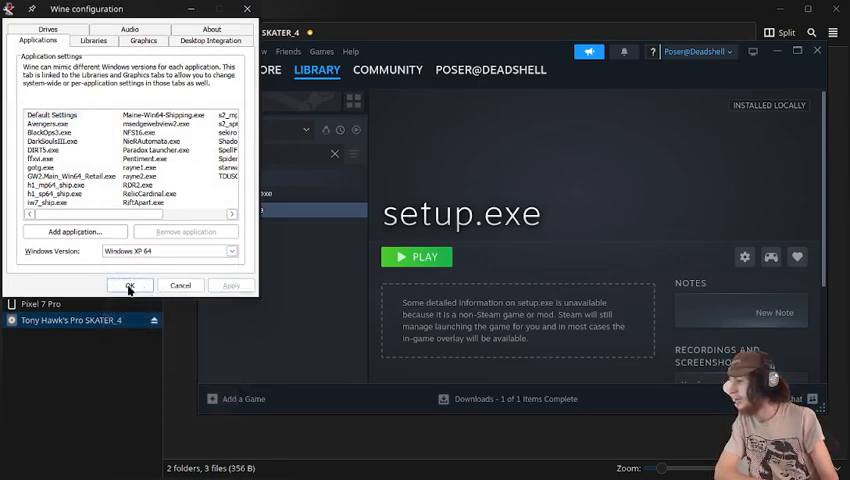
{"action": "left_click", "coordinate": [129, 285]}
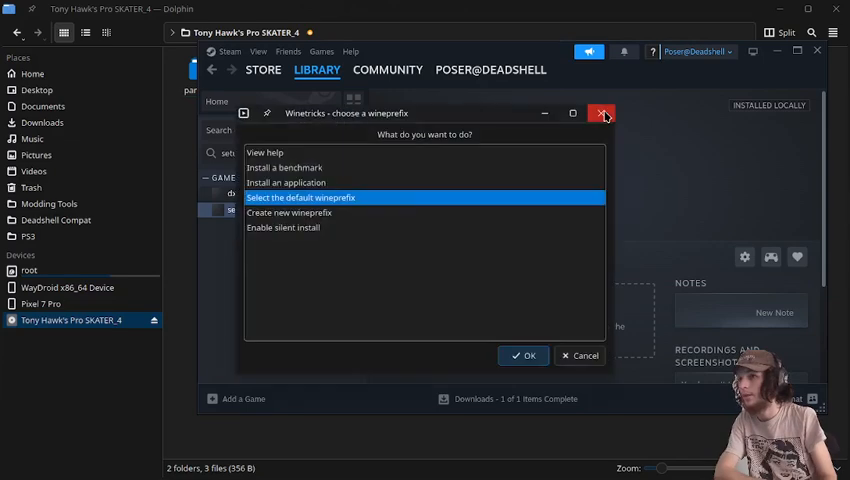
{"action": "left_click", "coordinate": [603, 113]}
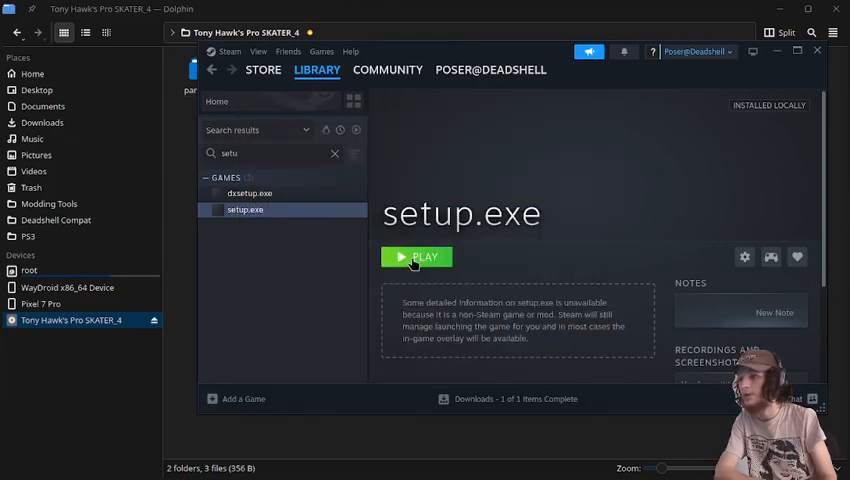
Launch setup.exe from Steam and move the InstallShield window to the left
{"action": "left_click", "coordinate": [416, 257]}
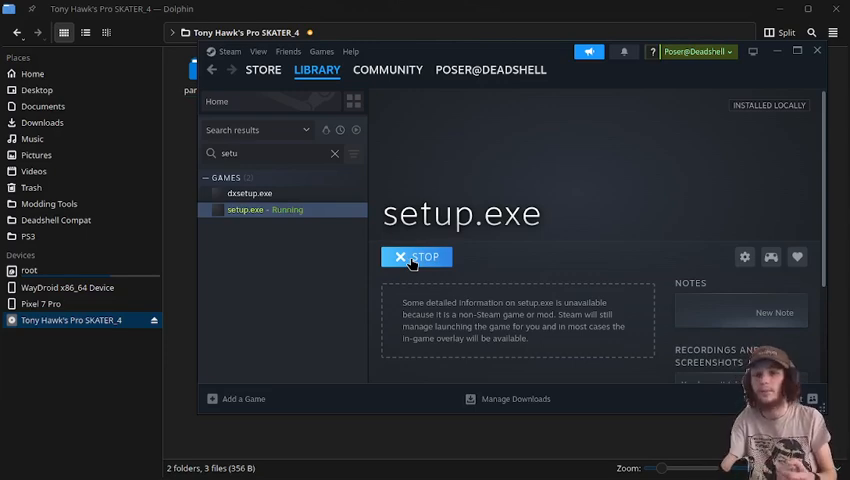
{"action": "left_click", "coordinate": [416, 257]}
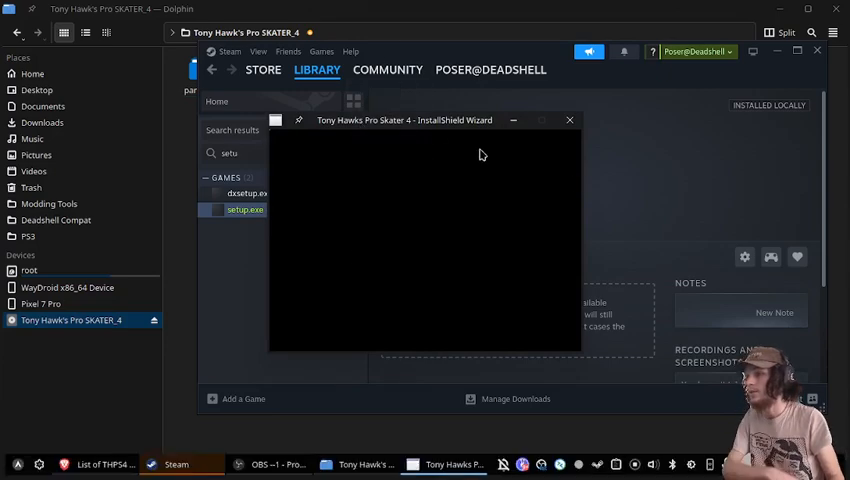
{"action": "left_click_drag", "start_coordinate": [425, 120], "coordinate": [273, 120]}
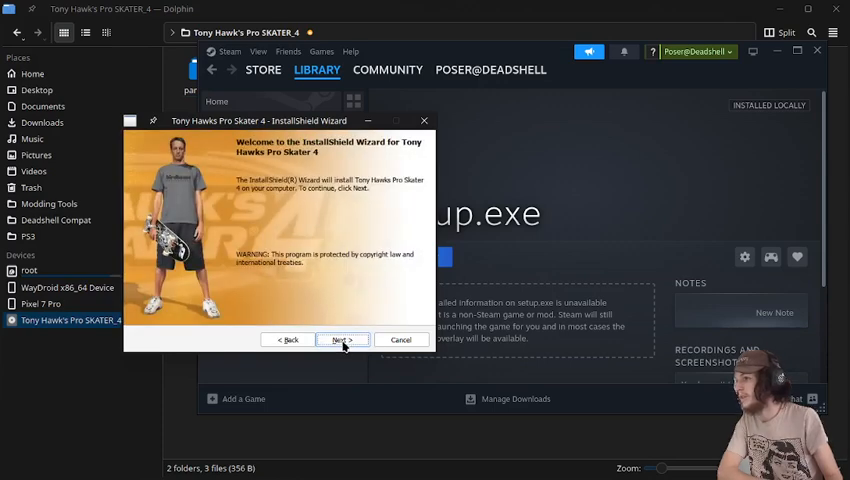
Get past the welcome page and accept the license agreement terms
{"action": "left_click", "coordinate": [340, 339]}
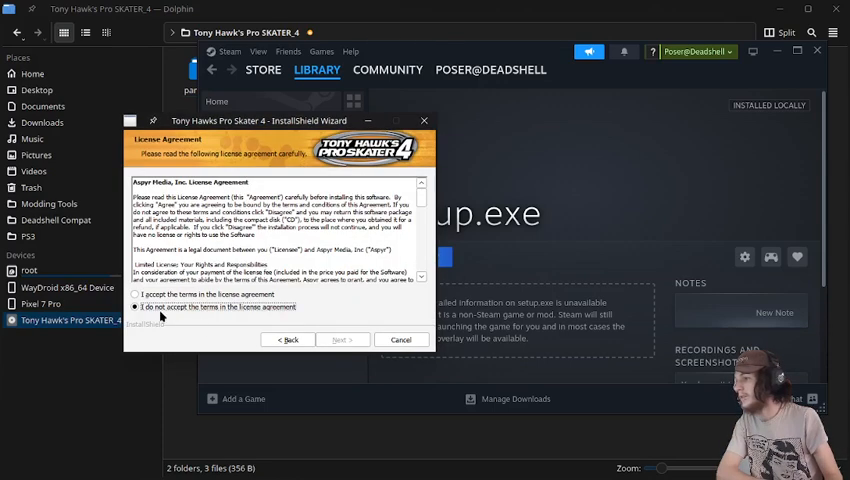
{"action": "left_click", "coordinate": [135, 294]}
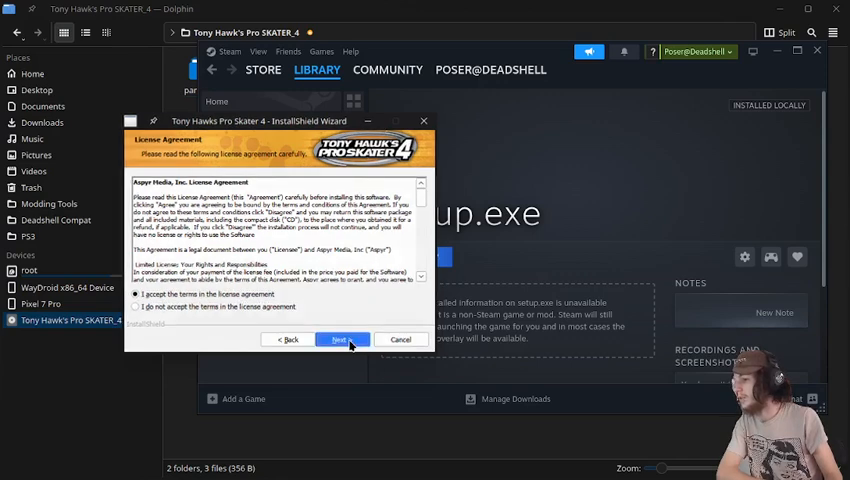
{"action": "left_click", "coordinate": [340, 339]}
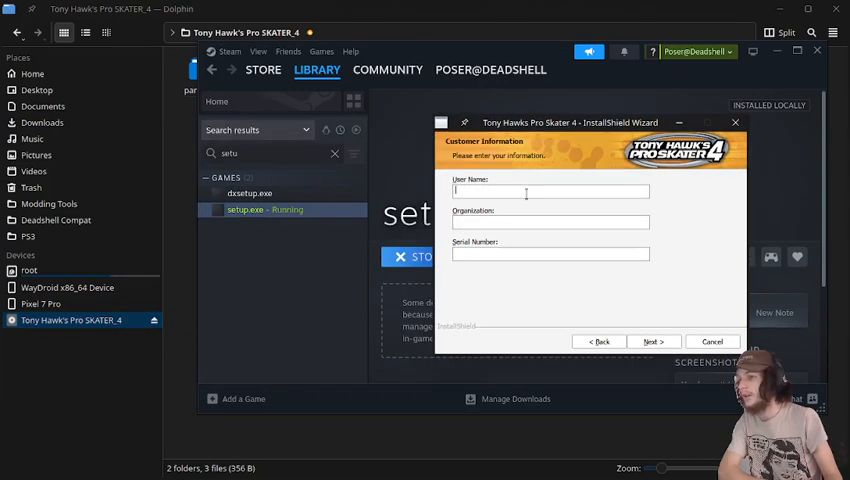
Enter user name 'Poie' and organization 'ligma' on the customer information page
{"action": "type", "text": "Poi"}
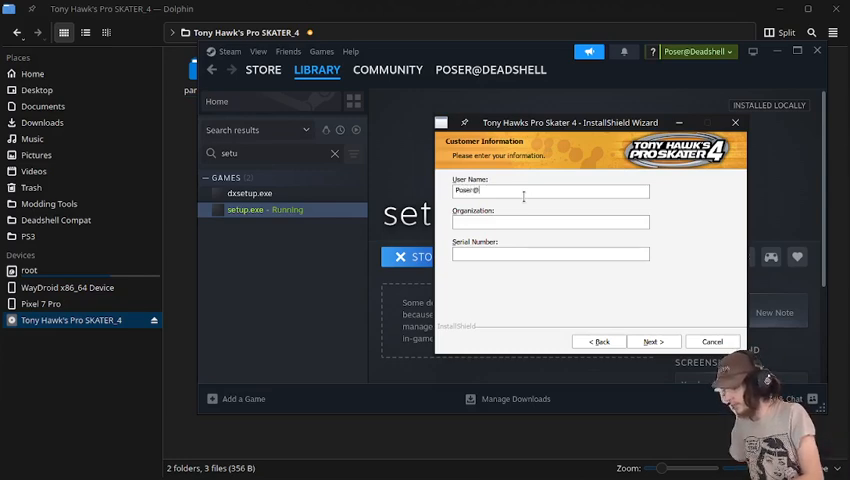
{"action": "type", "text": "eadshel"}
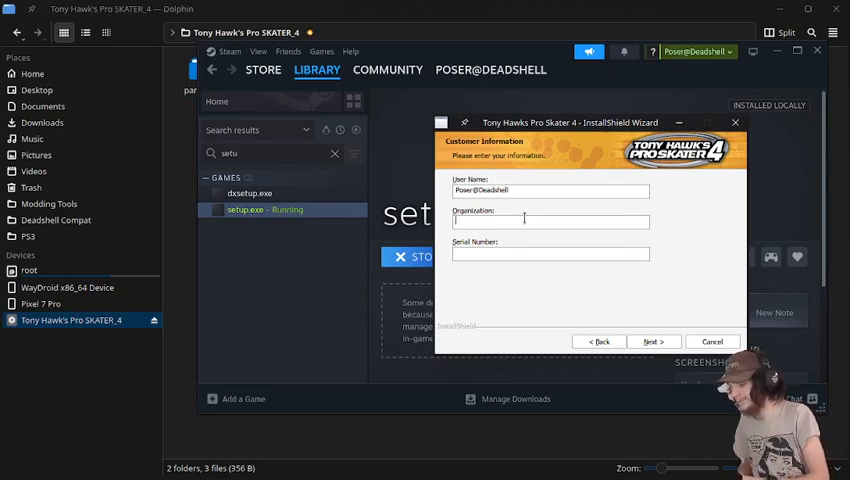
{"action": "type", "text": "ligma"}
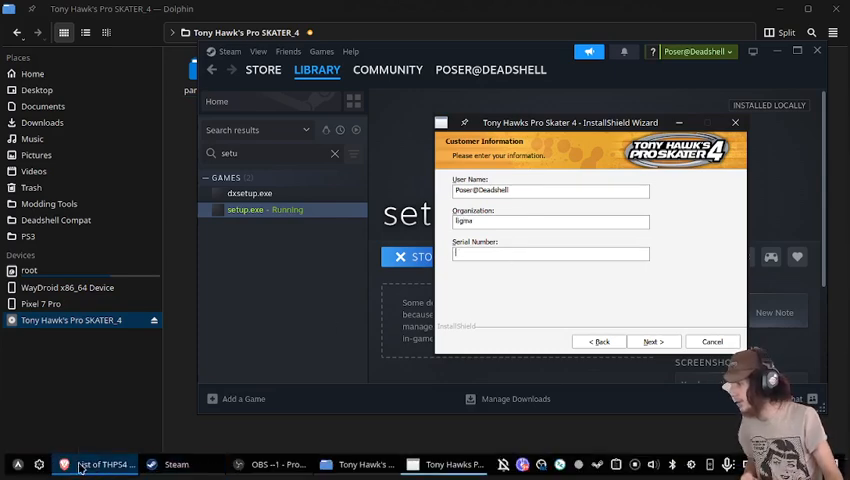
{"action": "left_click", "coordinate": [95, 464]}
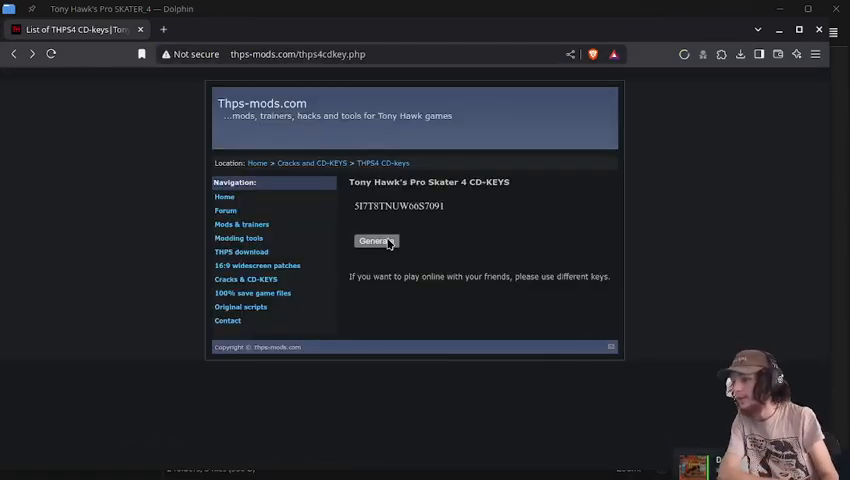
Generate a new THPS4 CD key on thps-mods.com and copy it
{"action": "left_click", "coordinate": [376, 241]}
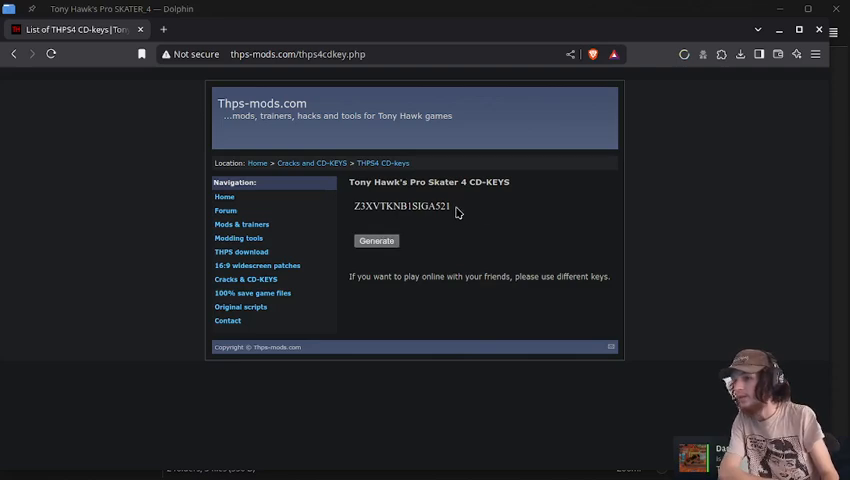
{"action": "right_click", "coordinate": [400, 205]}
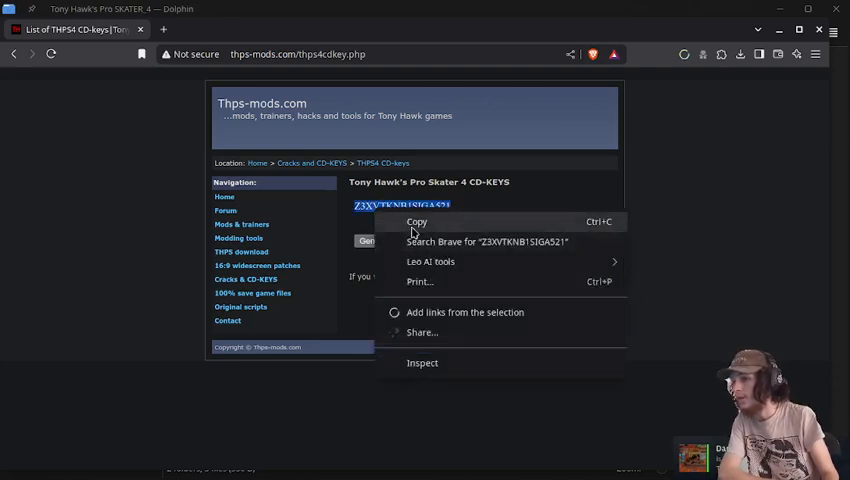
{"action": "left_click", "coordinate": [417, 222]}
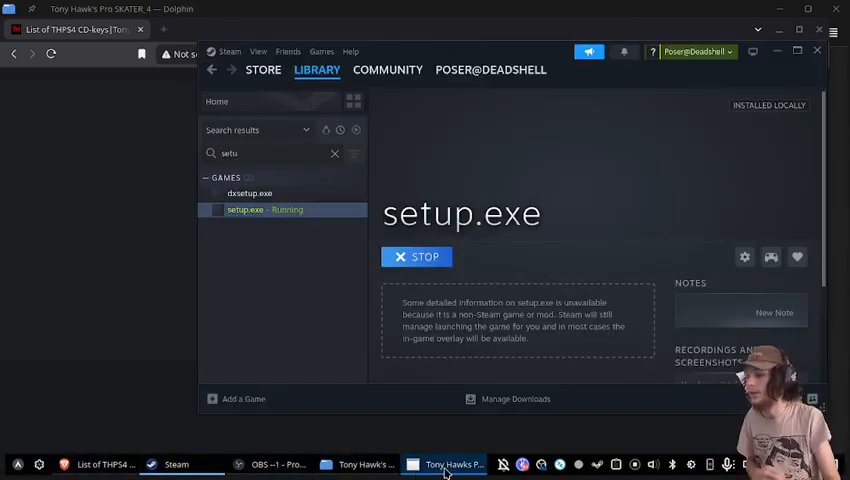
Paste the copied THPS4 CD key into the Serial Number field and continue
{"action": "right_click", "coordinate": [550, 253]}
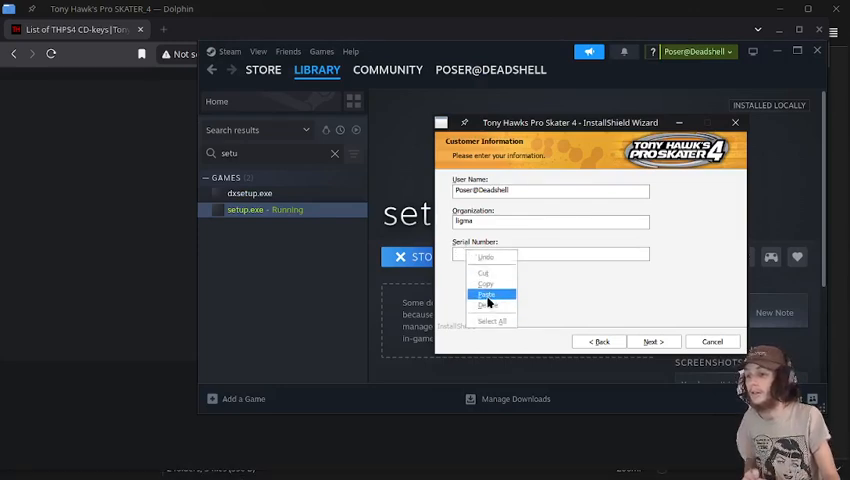
{"action": "left_click", "coordinate": [487, 294]}
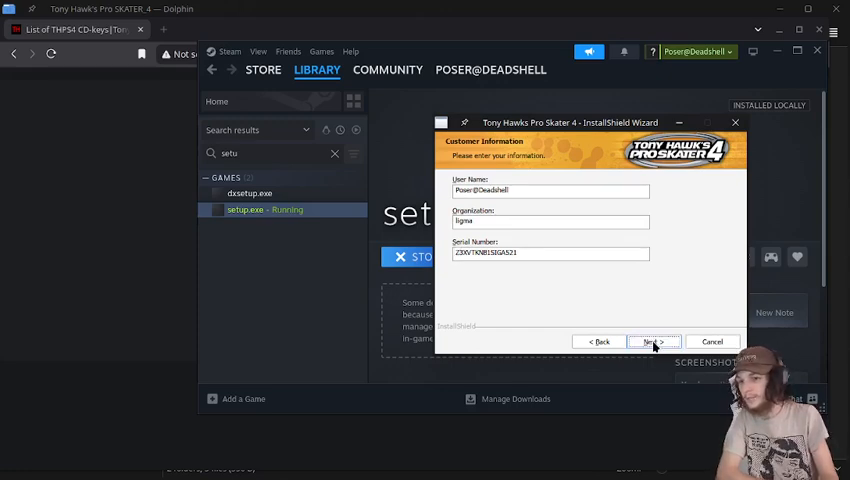
{"action": "left_click", "coordinate": [649, 341]}
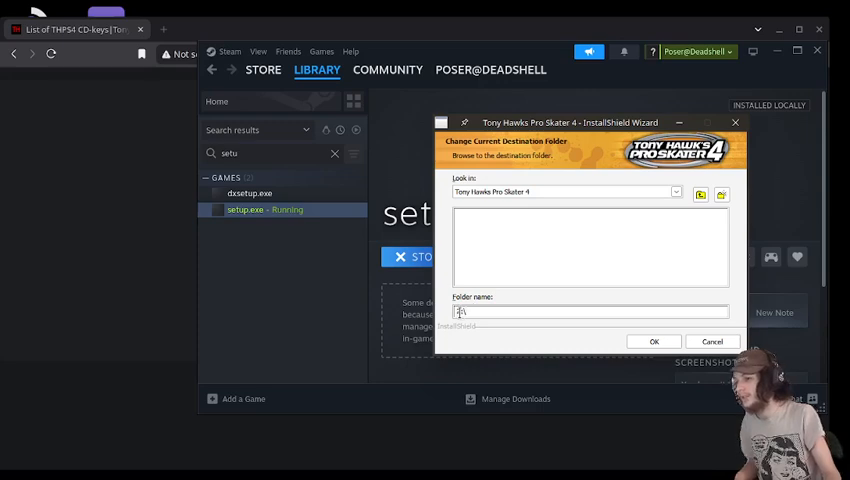
Enter the destination path Z:\home\deck\games\THPS4
{"action": "type", "text": "Z:\\"}
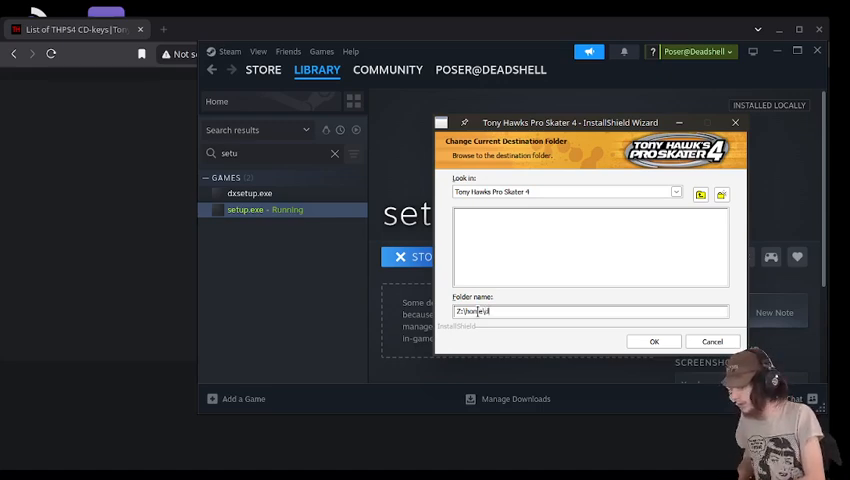
{"action": "type", "text": "deck\\"}
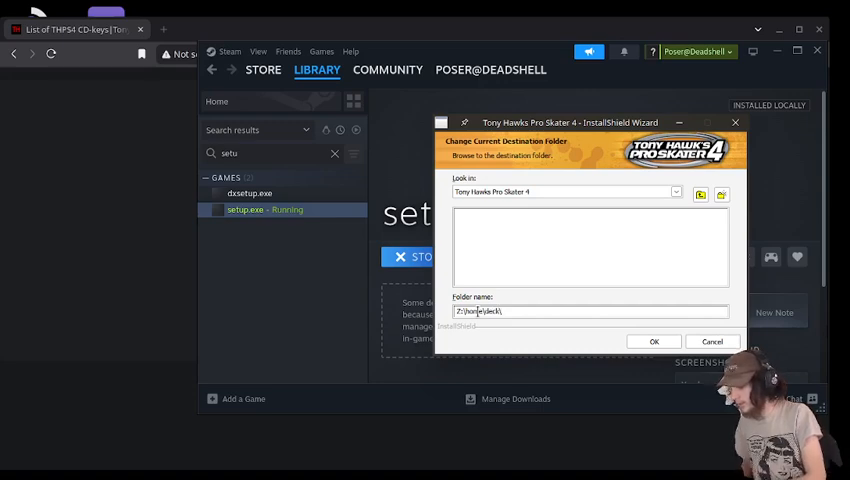
{"action": "type", "text": "games\\"}
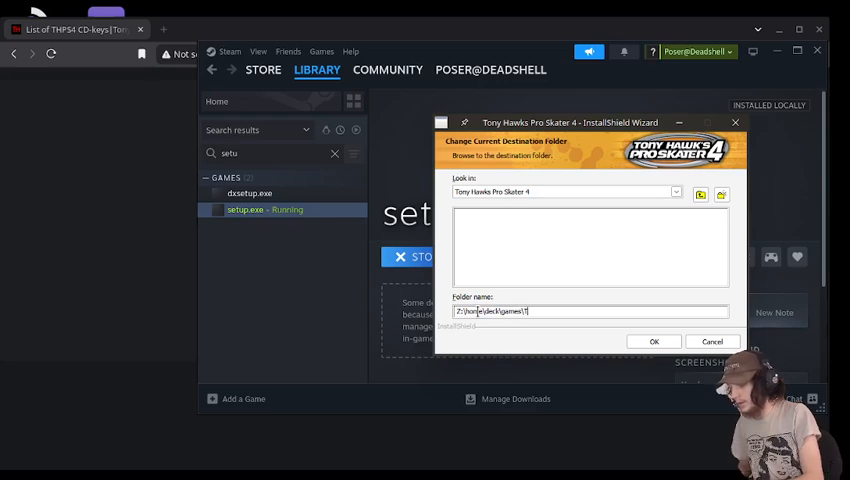
{"action": "type", "text": "THPS"}
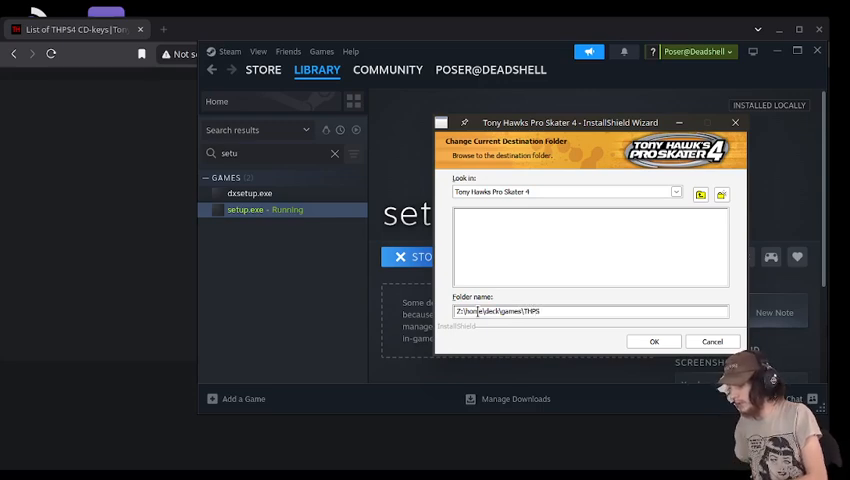
{"action": "type", "text": "4"}
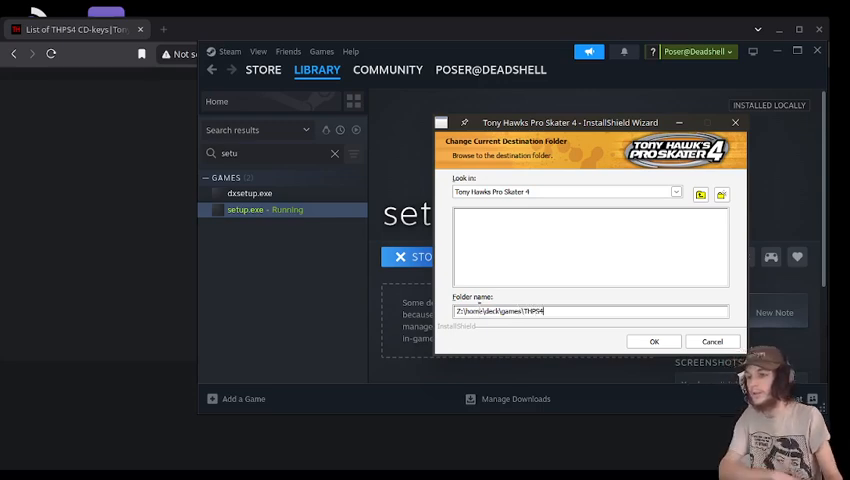
{"action": "mouse_move", "coordinate": [564, 338]}
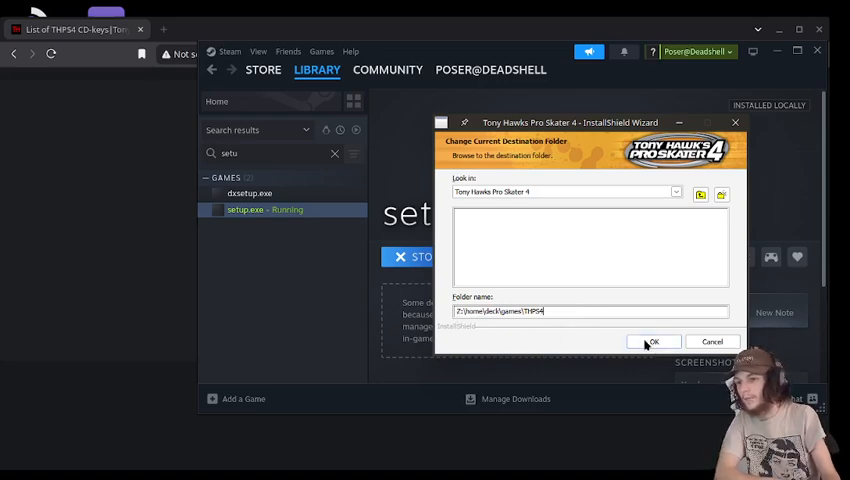
Confirm the THPS4 destination folder and start the installation
{"action": "left_click", "coordinate": [653, 342]}
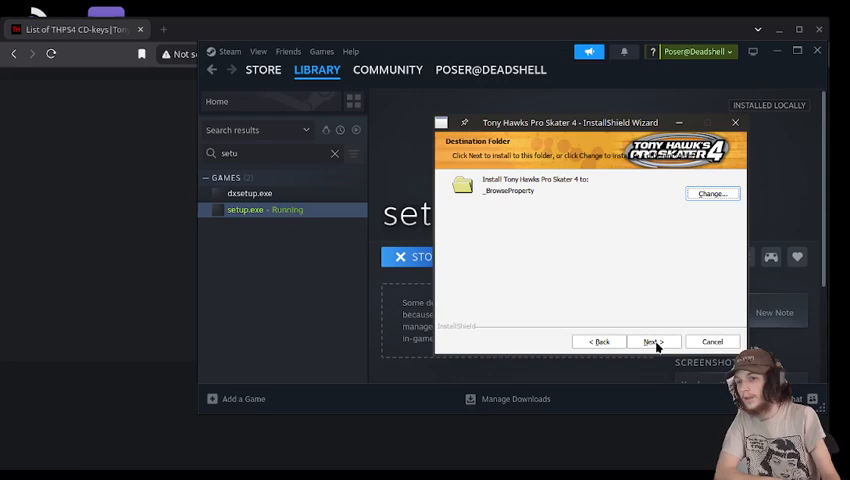
{"action": "left_click", "coordinate": [651, 341]}
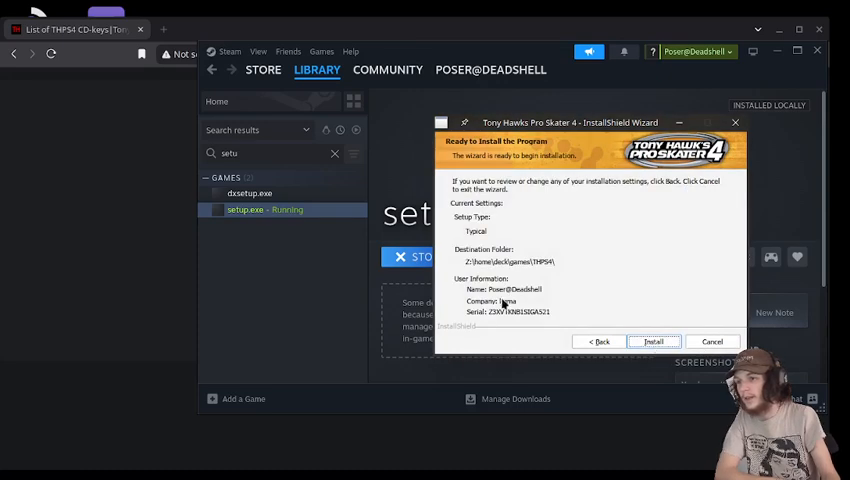
{"action": "left_click", "coordinate": [652, 341]}
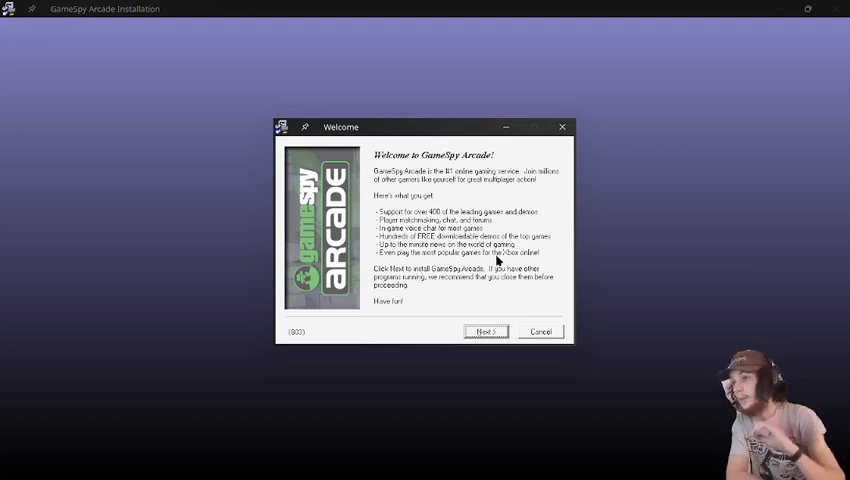
{"action": "mouse_move", "coordinate": [390, 160]}
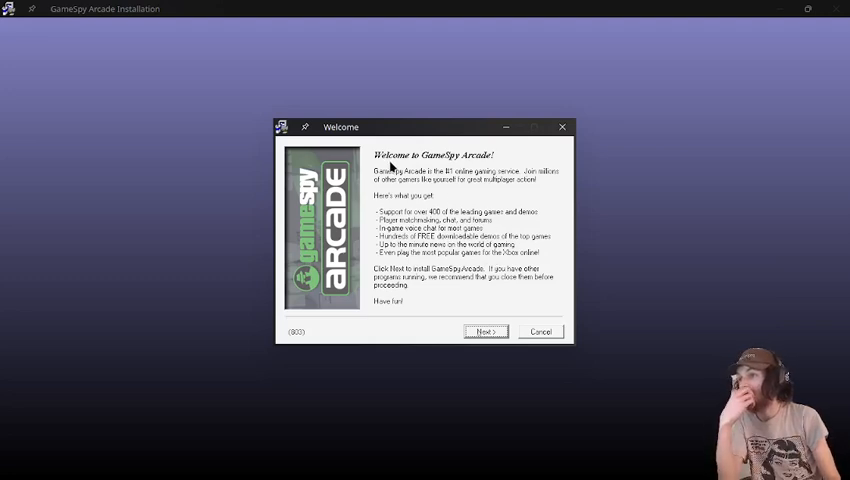
Cancel the GameSpy Arcade installer from its Welcome page
{"action": "left_click", "coordinate": [540, 331]}
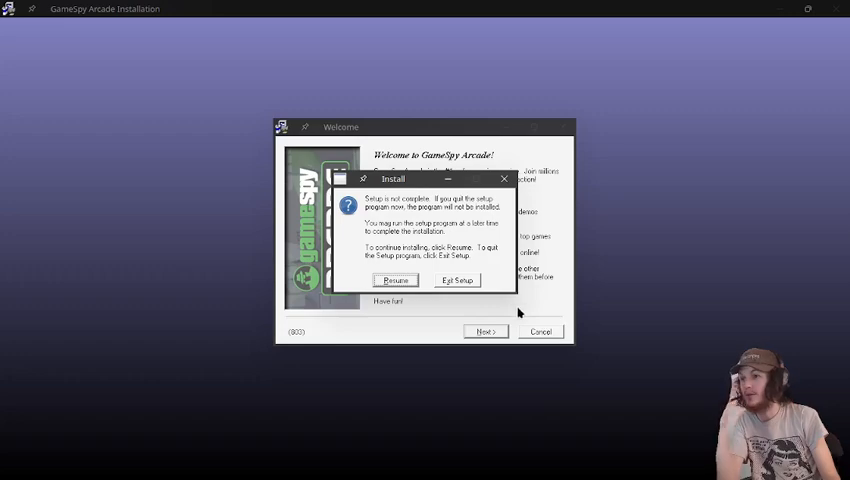
{"action": "mouse_move", "coordinate": [457, 280]}
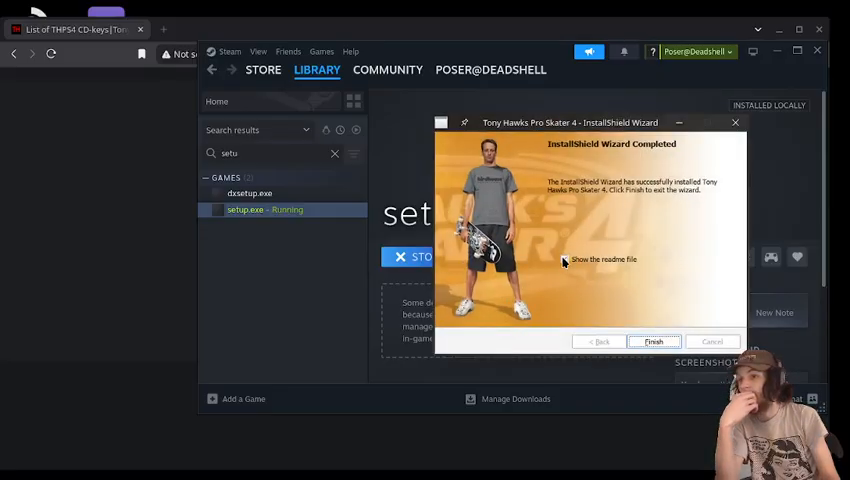
Finish the THPS4 installer, stop setup.exe in Steam, and switch to Dolphin
{"action": "left_click", "coordinate": [653, 341]}
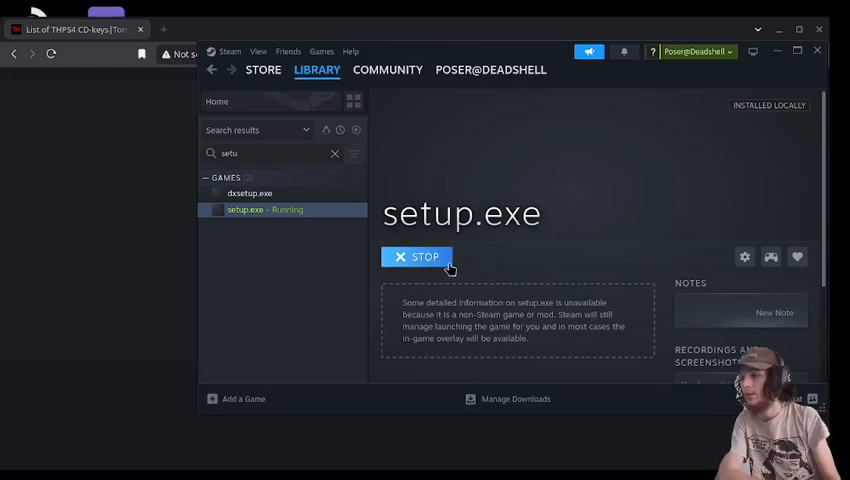
{"action": "left_click", "coordinate": [417, 257]}
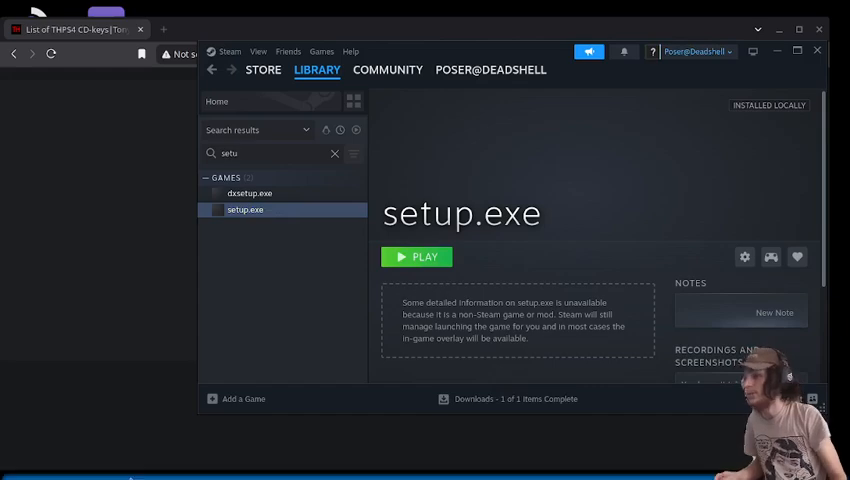
{"action": "left_click", "coordinate": [432, 463]}
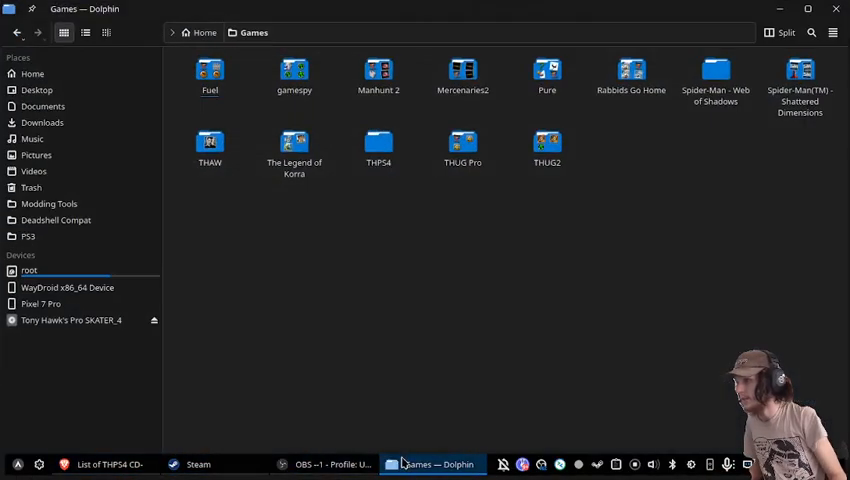
Open the disc's Tony Hawks Pro Skater 4 folder, plus the installed THPS4 Game folder in a new tab
{"action": "left_click", "coordinate": [71, 320]}
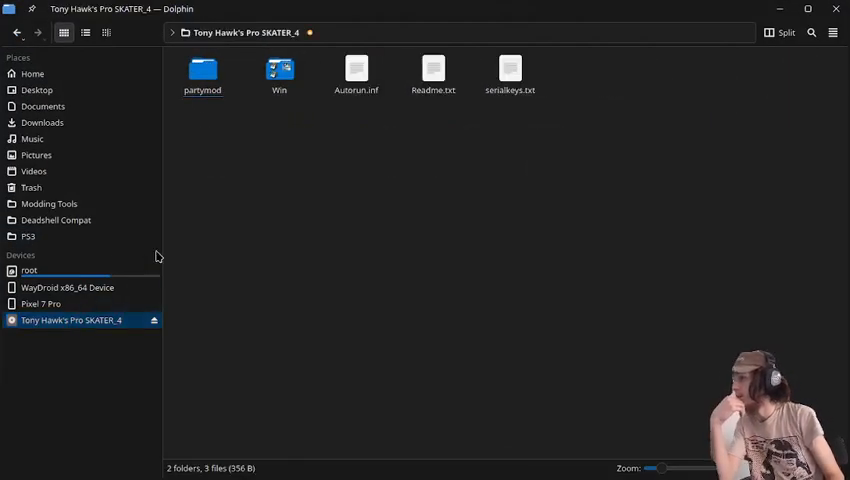
{"action": "left_click", "coordinate": [279, 72]}
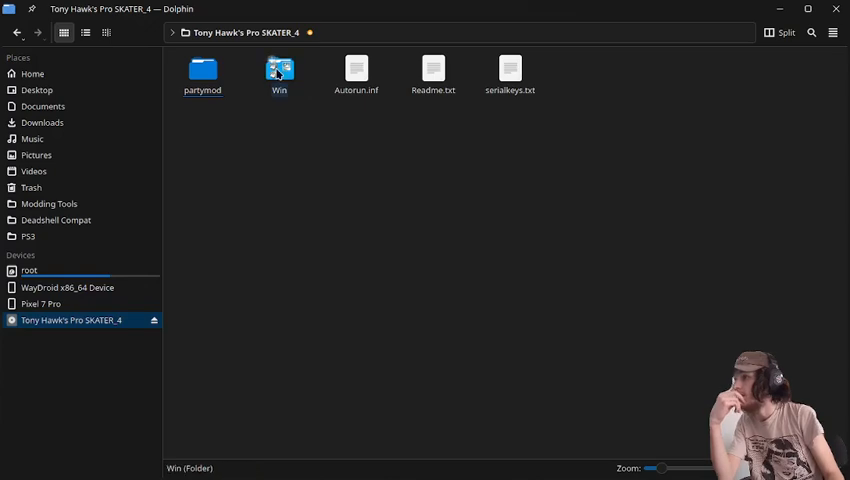
{"action": "double_click", "coordinate": [279, 70]}
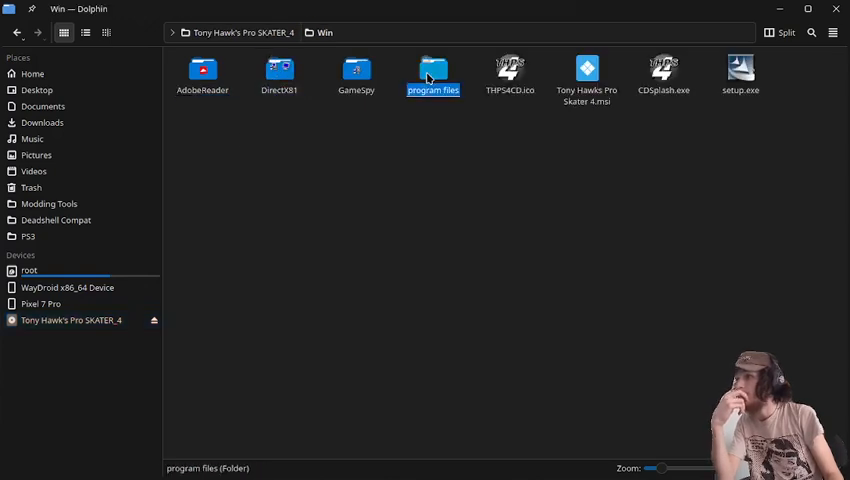
{"action": "double_click", "coordinate": [433, 70]}
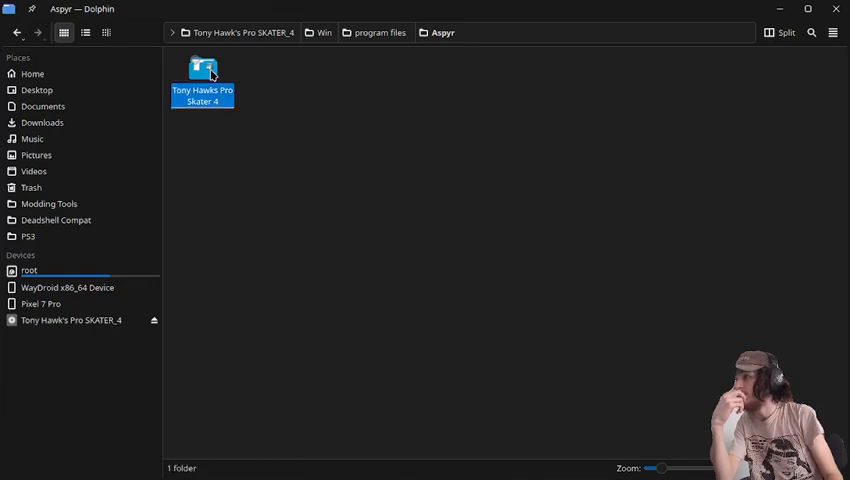
{"action": "double_click", "coordinate": [202, 70]}
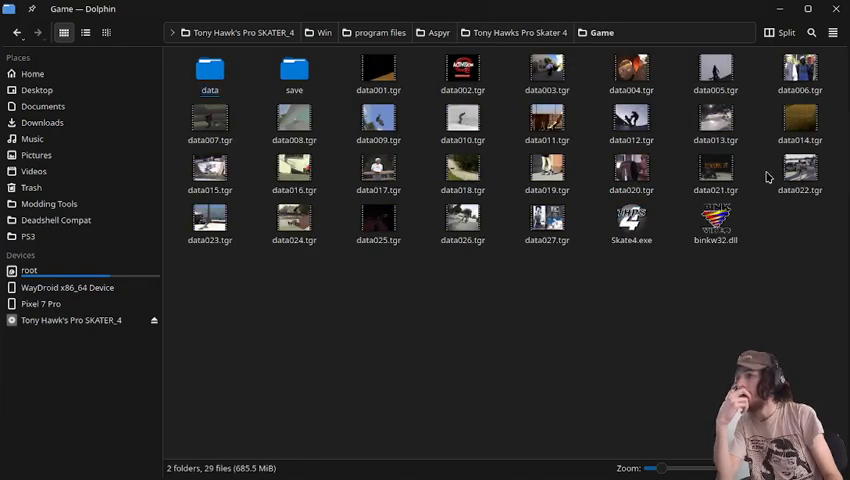
{"action": "mouse_move", "coordinate": [455, 254]}
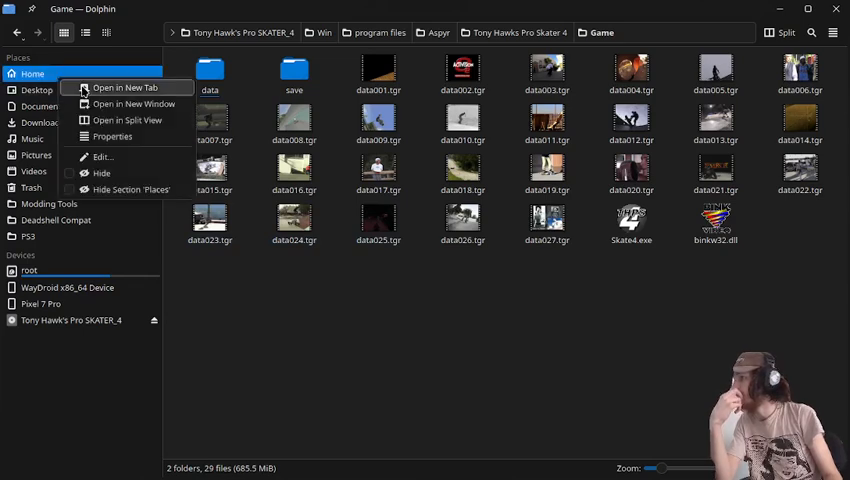
{"action": "left_click", "coordinate": [120, 88]}
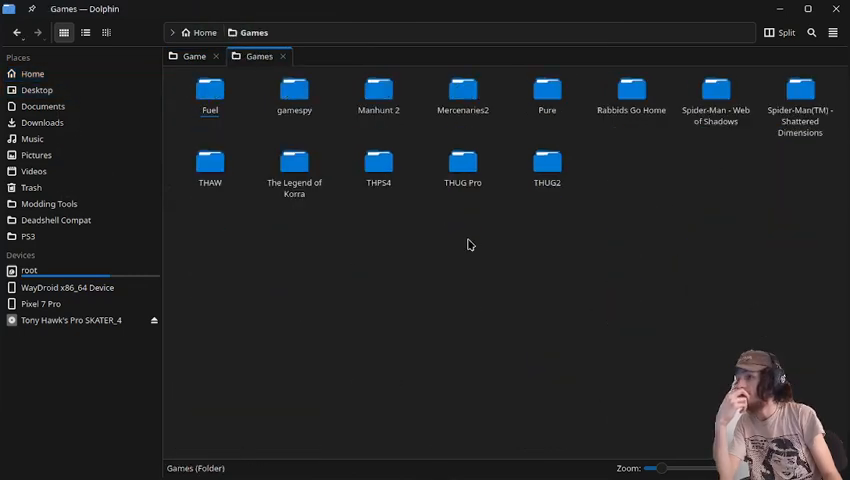
{"action": "double_click", "coordinate": [378, 165]}
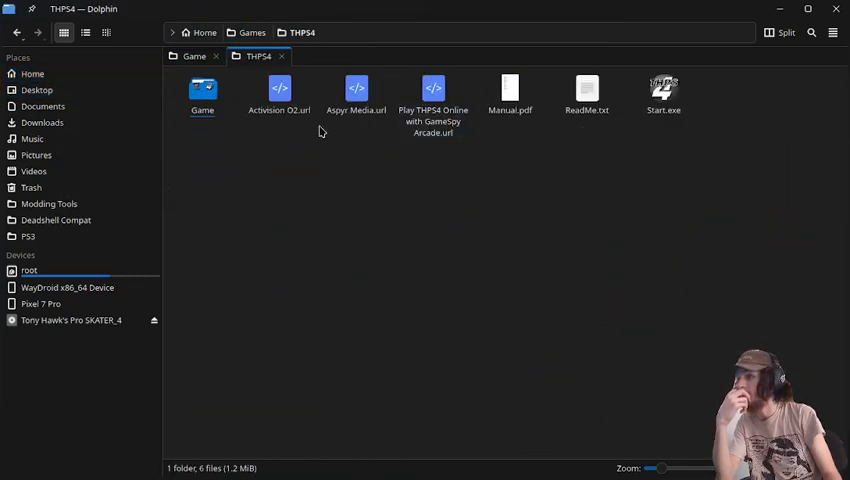
{"action": "double_click", "coordinate": [202, 90]}
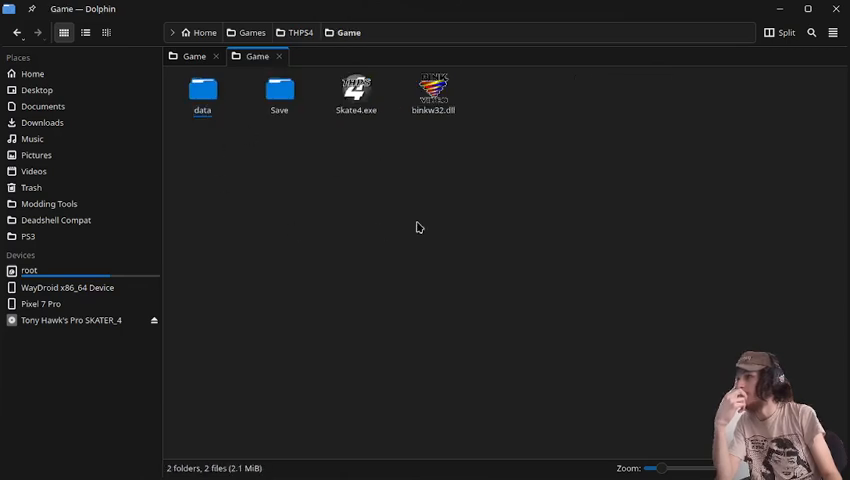
{"action": "mouse_move", "coordinate": [231, 126]}
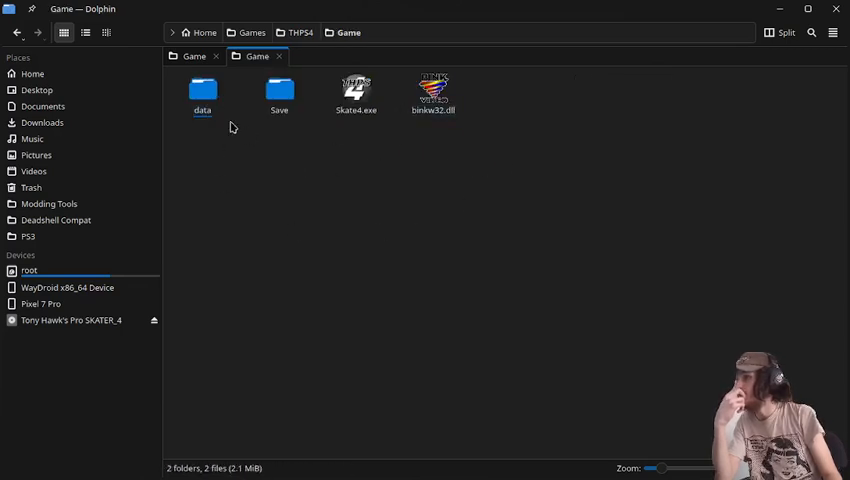
{"action": "mouse_move", "coordinate": [532, 99]}
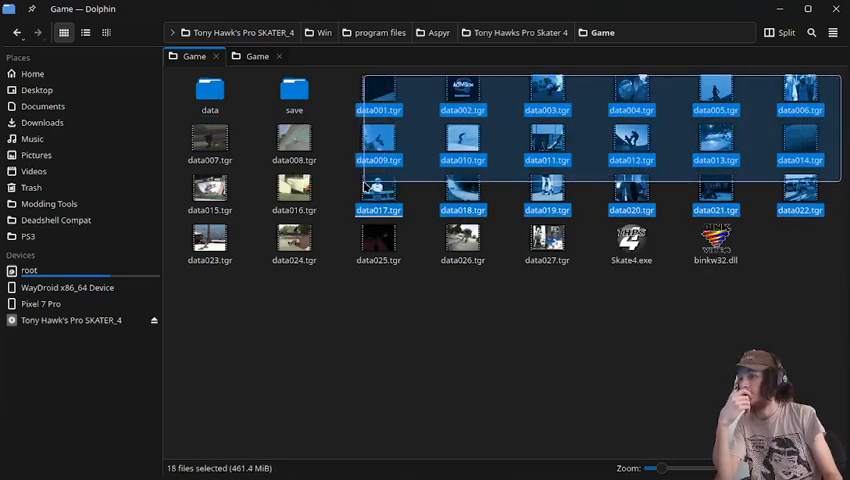
Copy the data .tgr files from the disc into the installed Game folder
{"action": "right_click", "coordinate": [378, 95]}
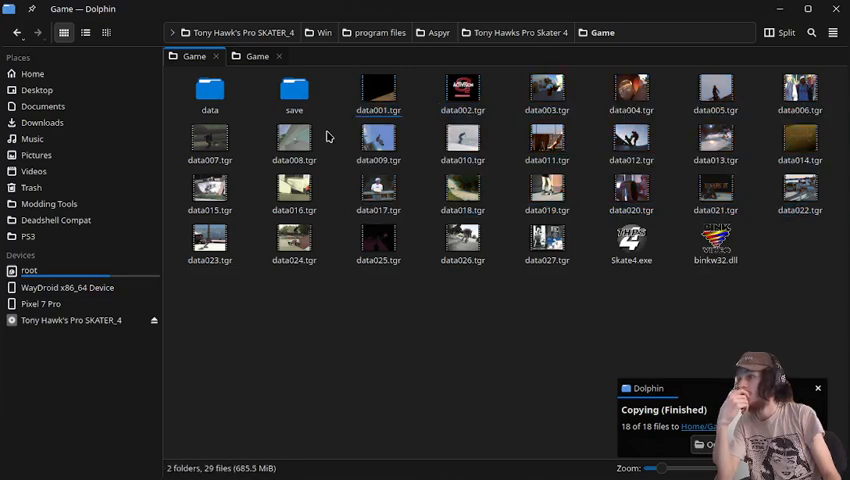
{"action": "right_click", "coordinate": [210, 140]}
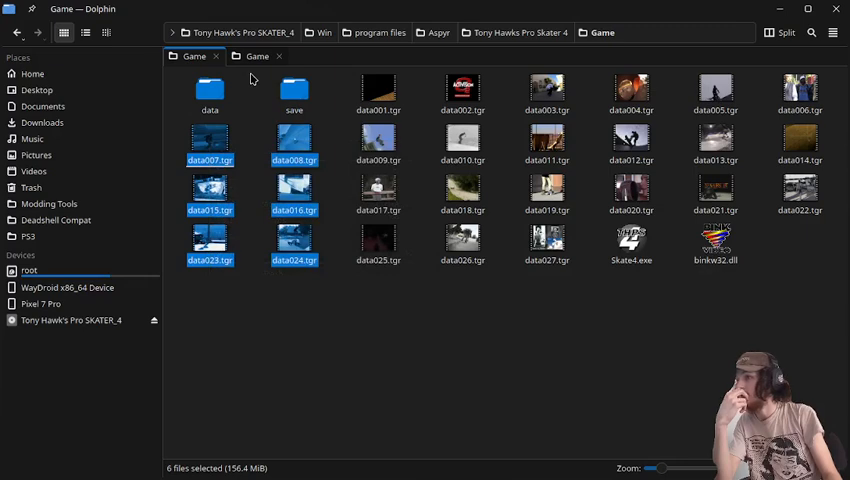
{"action": "mouse_move", "coordinate": [255, 56]}
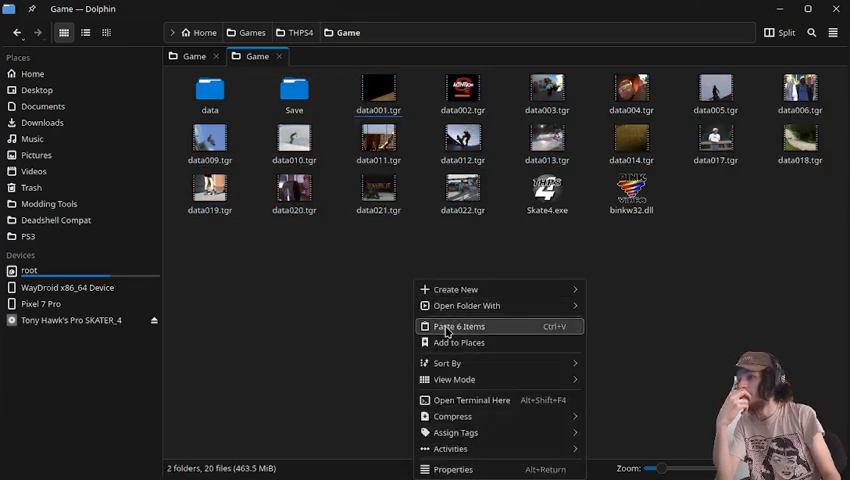
{"action": "left_click", "coordinate": [459, 326]}
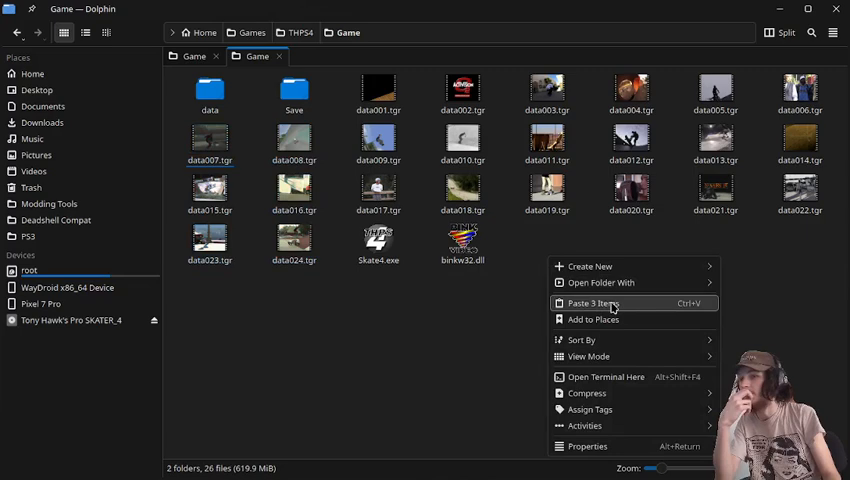
{"action": "mouse_move", "coordinate": [613, 303]}
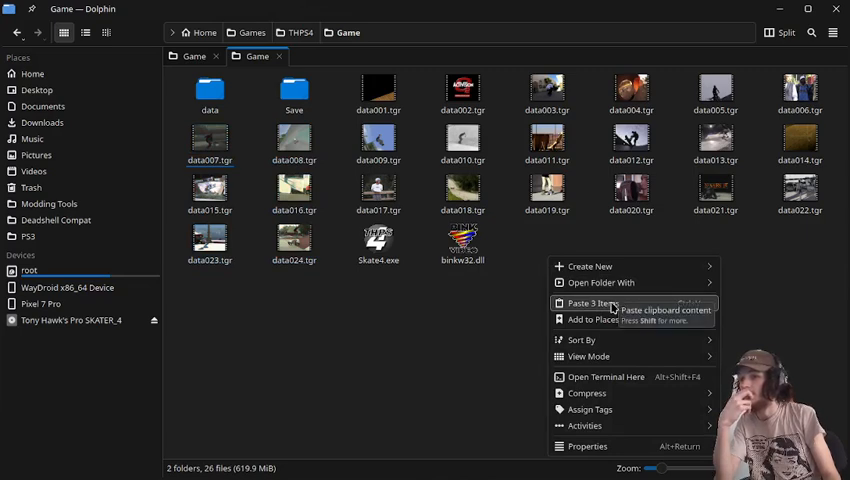
{"action": "left_click", "coordinate": [587, 303]}
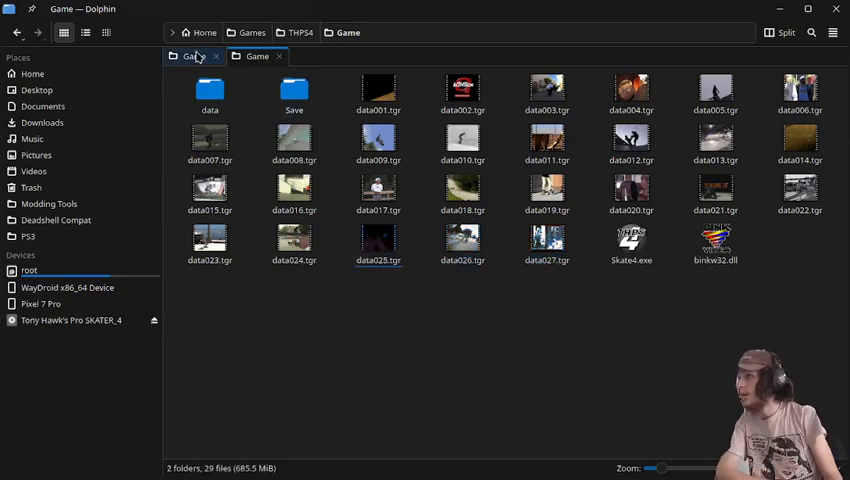
Close the disc tab and unmount THPS4.iso from the Downloads folder
{"action": "left_click", "coordinate": [215, 56]}
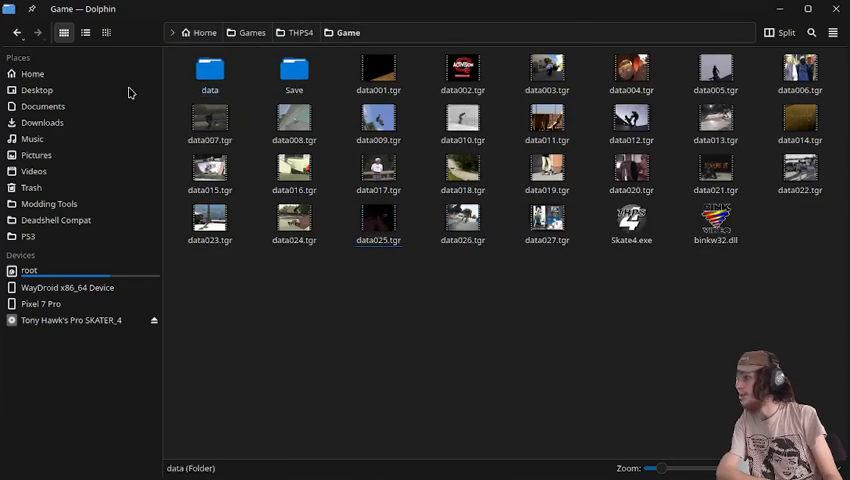
{"action": "left_click", "coordinate": [42, 122]}
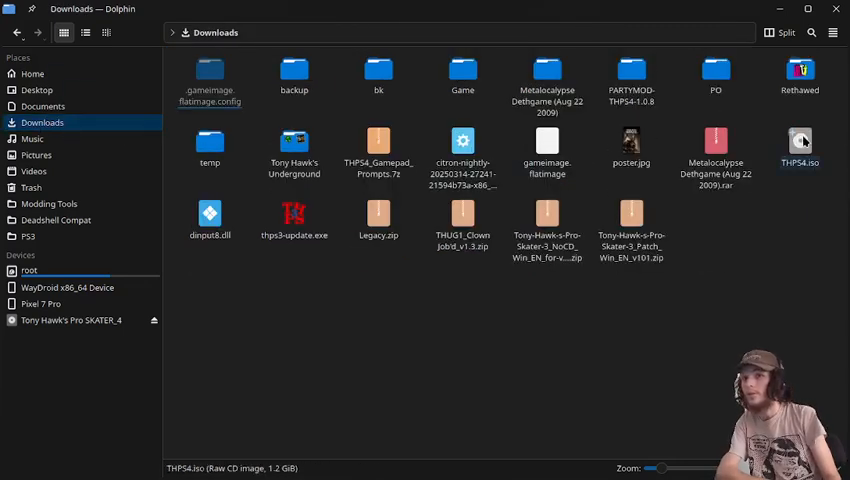
{"action": "right_click", "coordinate": [800, 145]}
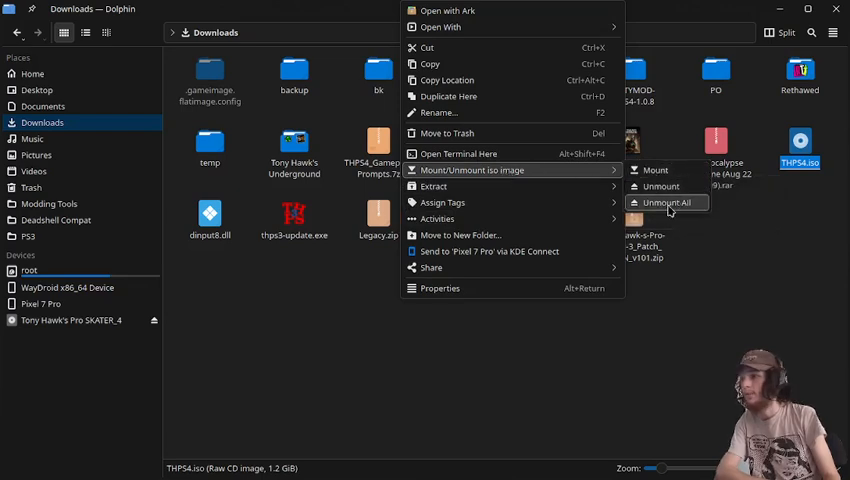
{"action": "left_click", "coordinate": [663, 203]}
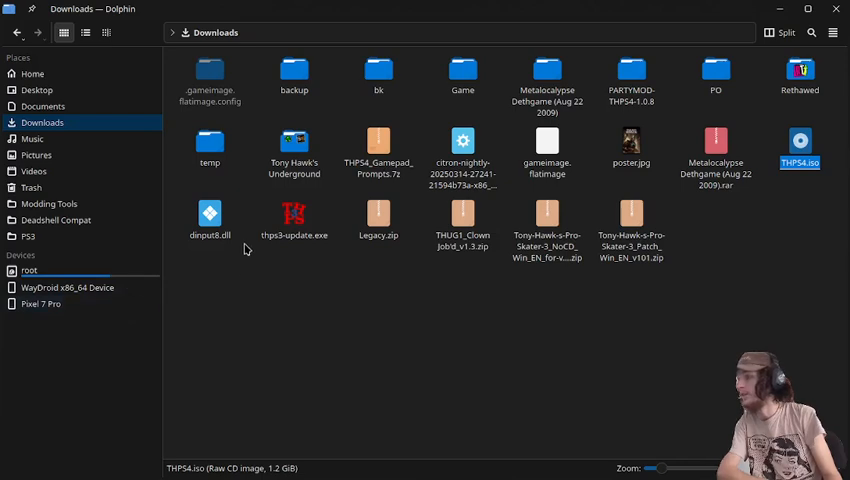
{"action": "mouse_move", "coordinate": [247, 65]}
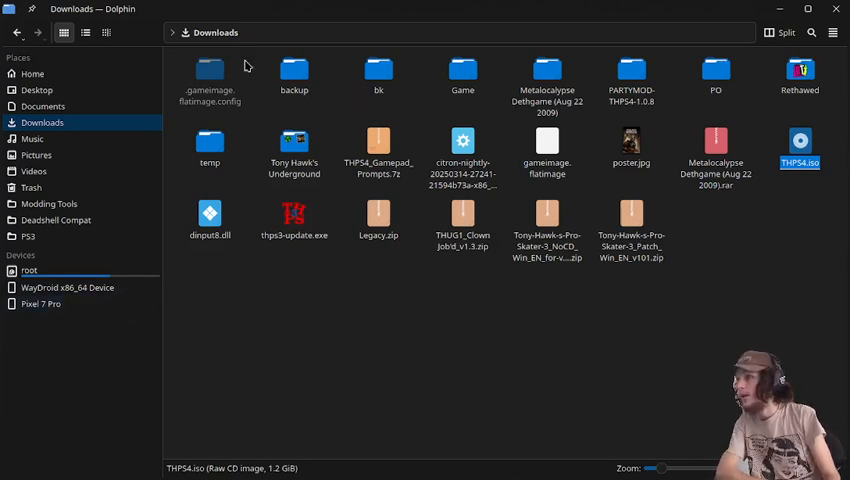
{"action": "mouse_move", "coordinate": [639, 113]}
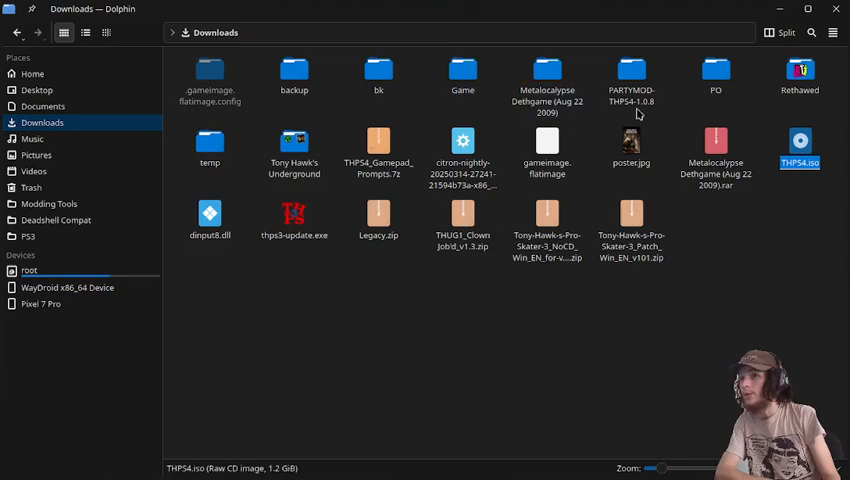
Select all files in PARTYMOD-THPS4-1.0.8, then open the THPS4 Game folder
{"action": "double_click", "coordinate": [631, 75]}
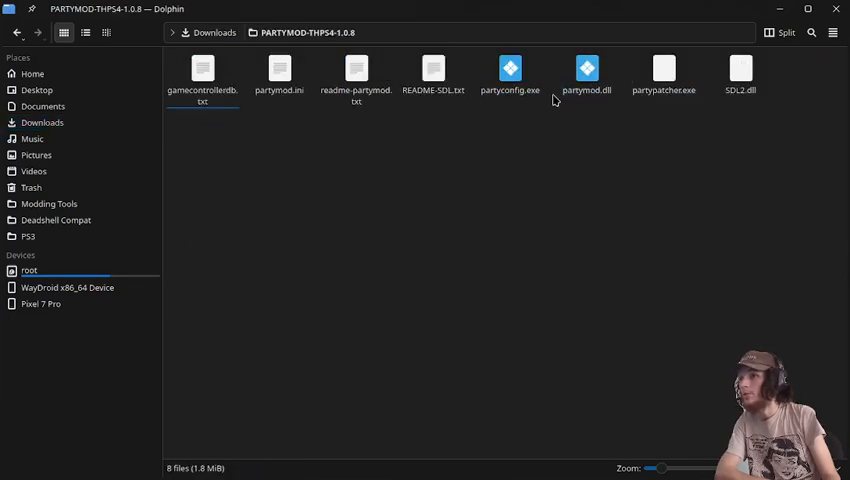
{"action": "key", "text": "ctrl+a"}
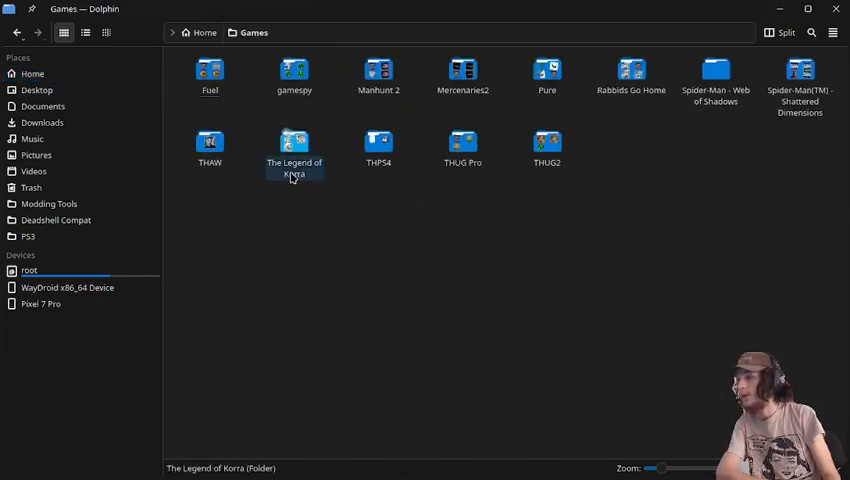
{"action": "double_click", "coordinate": [378, 145]}
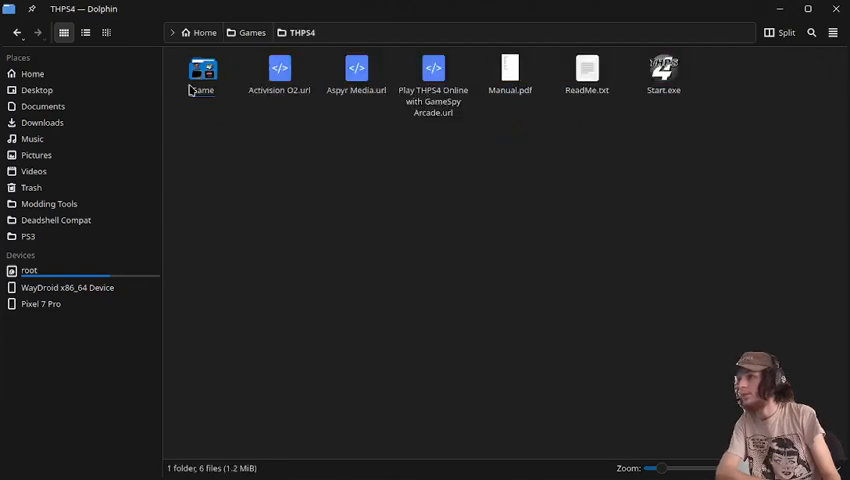
{"action": "double_click", "coordinate": [203, 70]}
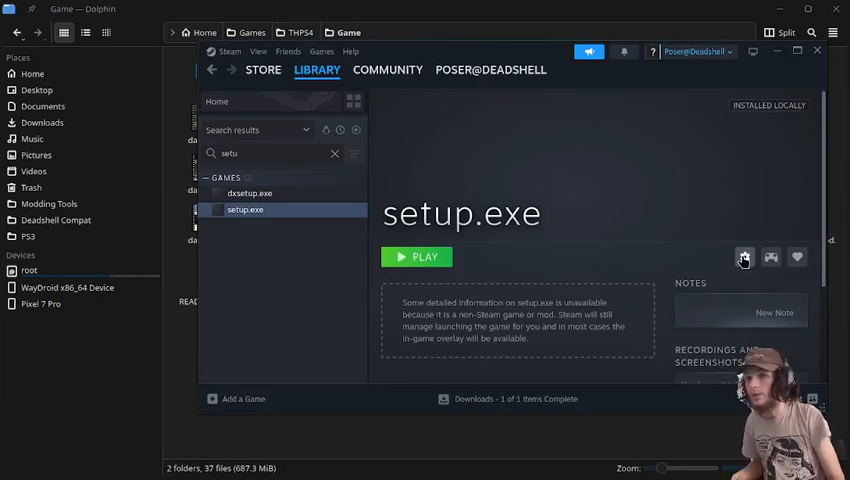
Set the setup.exe shortcut's Start In folder to Games/THPS4/Game
{"action": "left_click", "coordinate": [743, 258]}
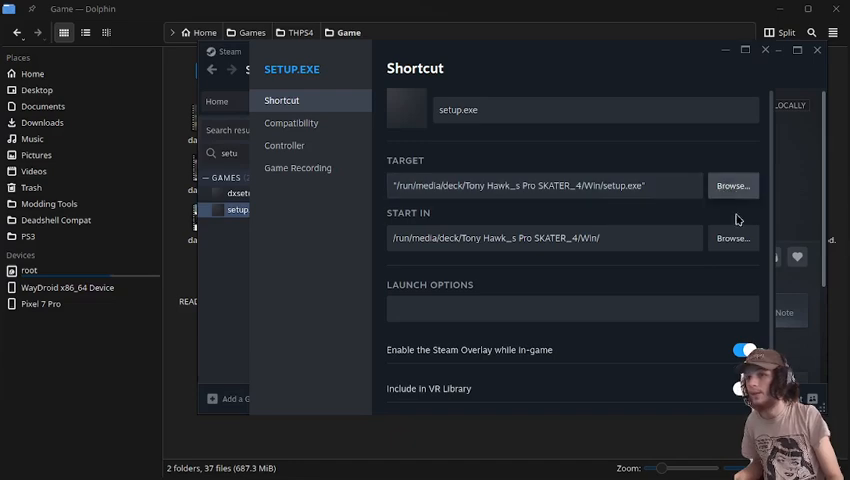
{"action": "left_click", "coordinate": [733, 238]}
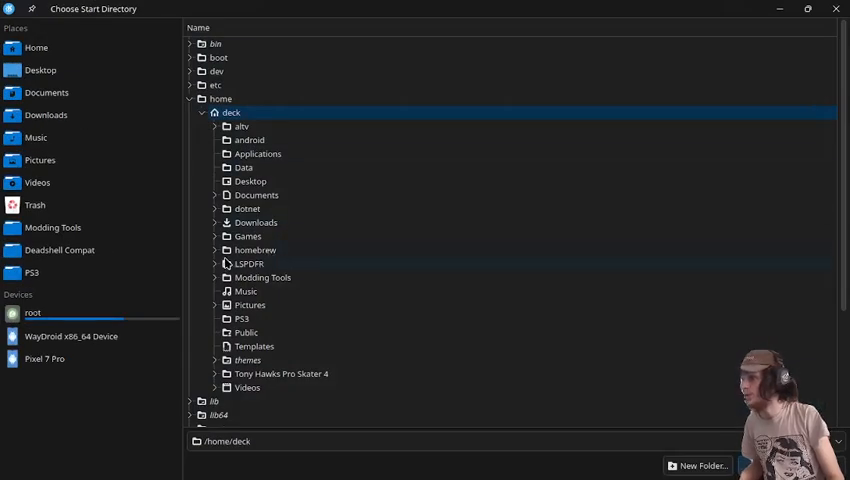
{"action": "left_click", "coordinate": [215, 236]}
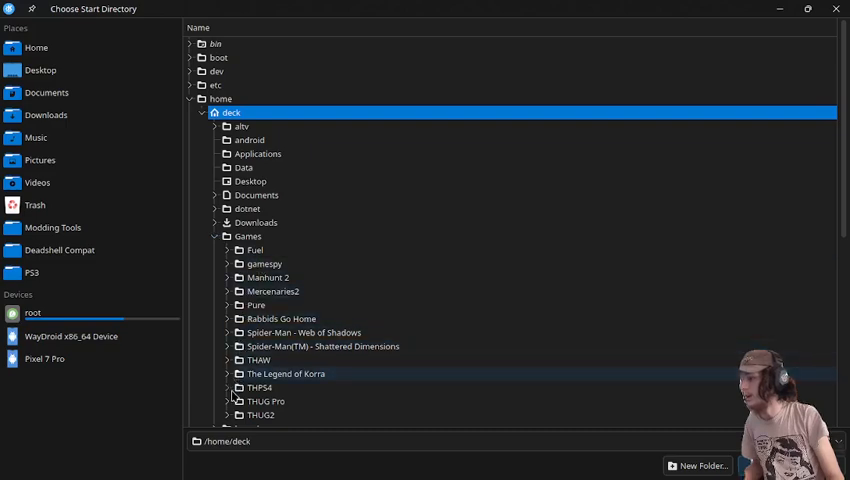
{"action": "left_click", "coordinate": [260, 387]}
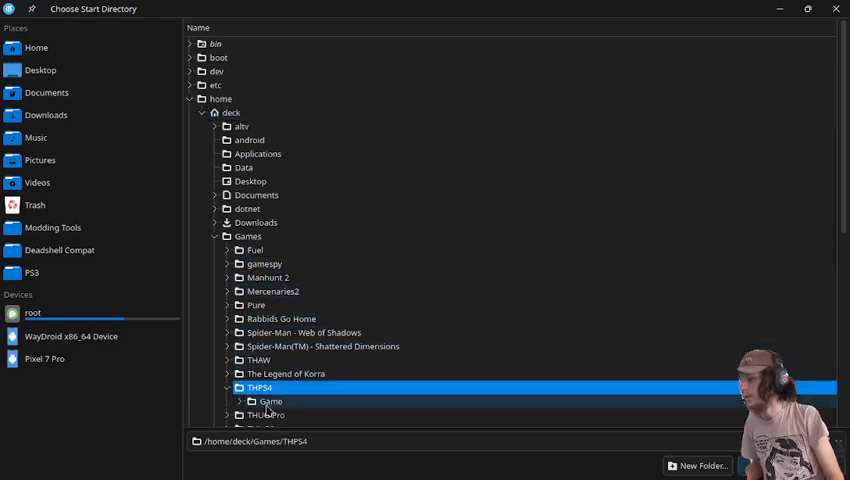
{"action": "left_click", "coordinate": [270, 401]}
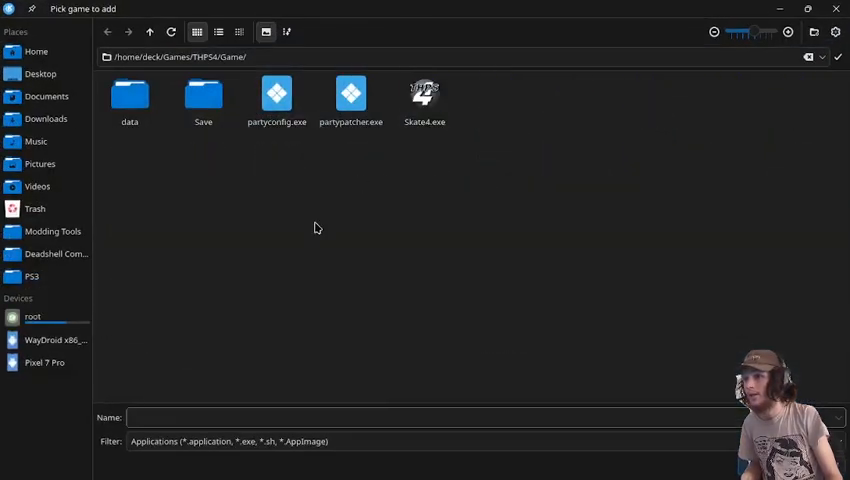
Set the shortcut target to partypatcher.exe and close Properties
{"action": "left_click", "coordinate": [351, 95]}
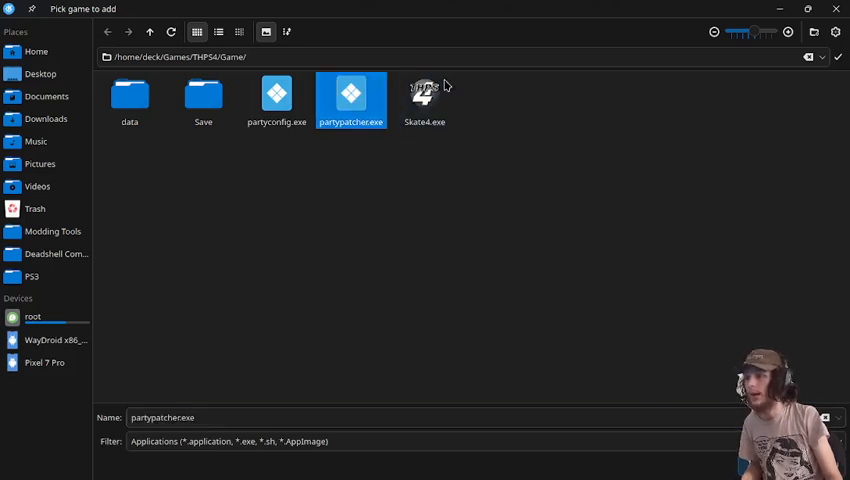
{"action": "mouse_move", "coordinate": [690, 384]}
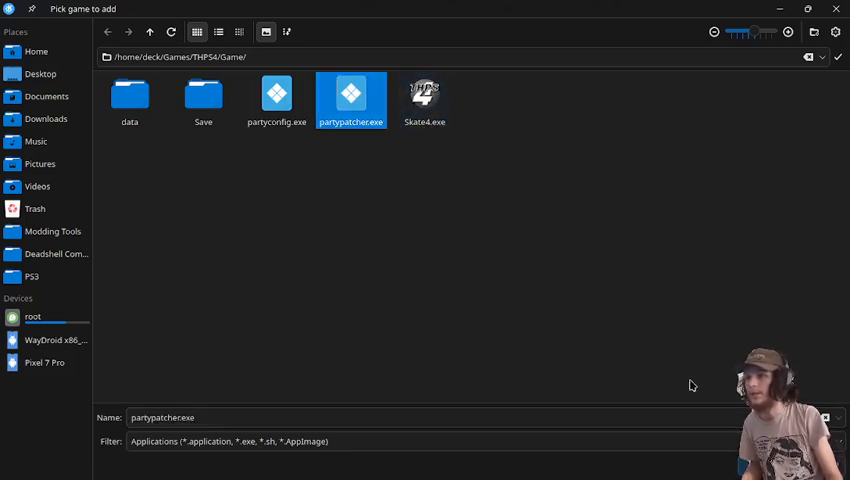
{"action": "left_click", "coordinate": [838, 56]}
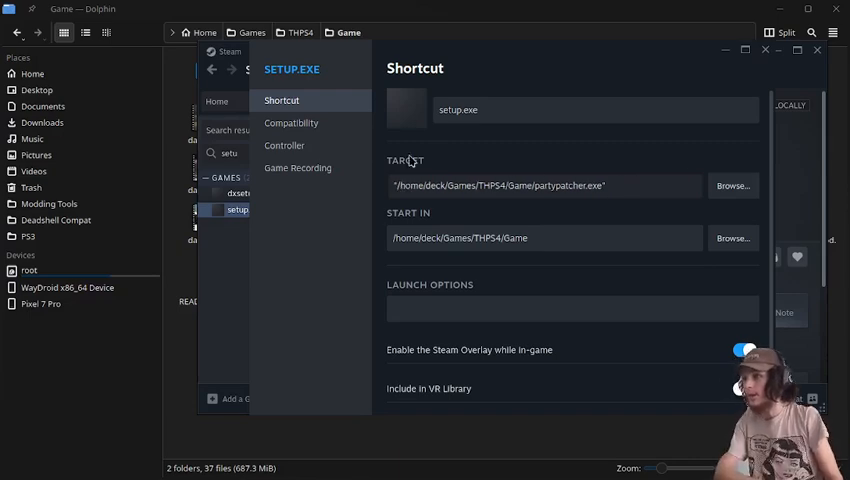
{"action": "left_click", "coordinate": [817, 50]}
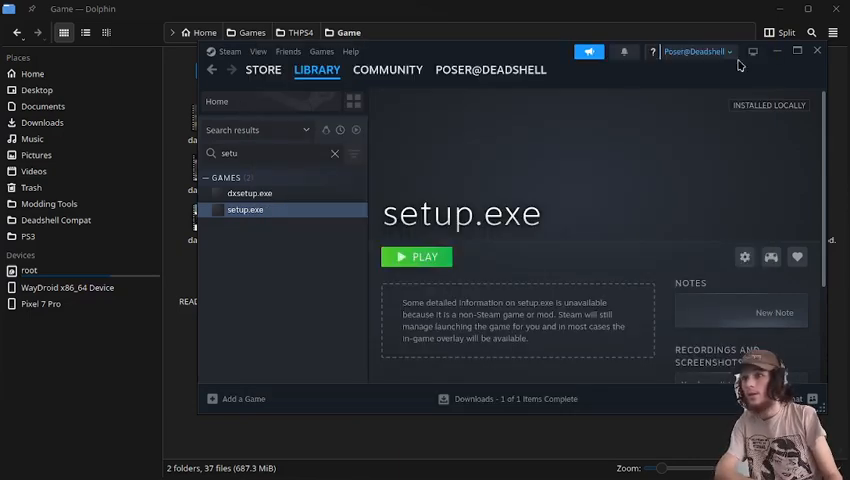
Launch the shortcut to run partypatcher.exe, patching Skate4.exe and creating THPS4.exe
{"action": "left_click", "coordinate": [416, 257]}
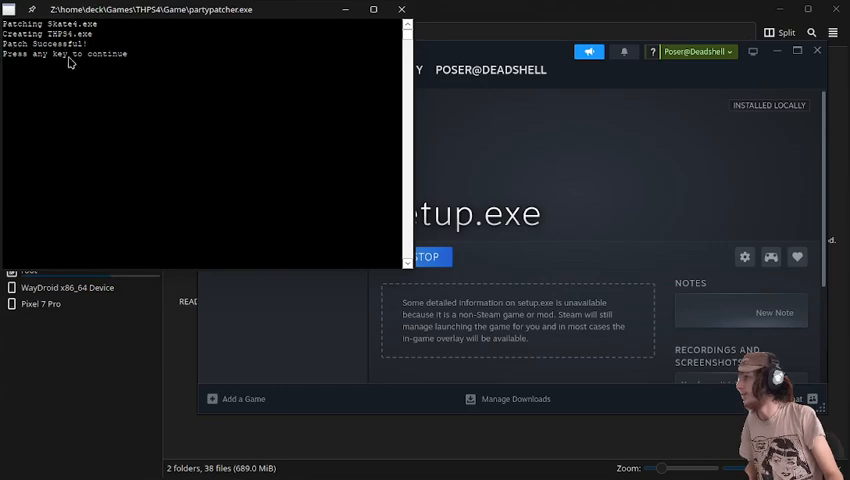
{"action": "mouse_move", "coordinate": [46, 72]}
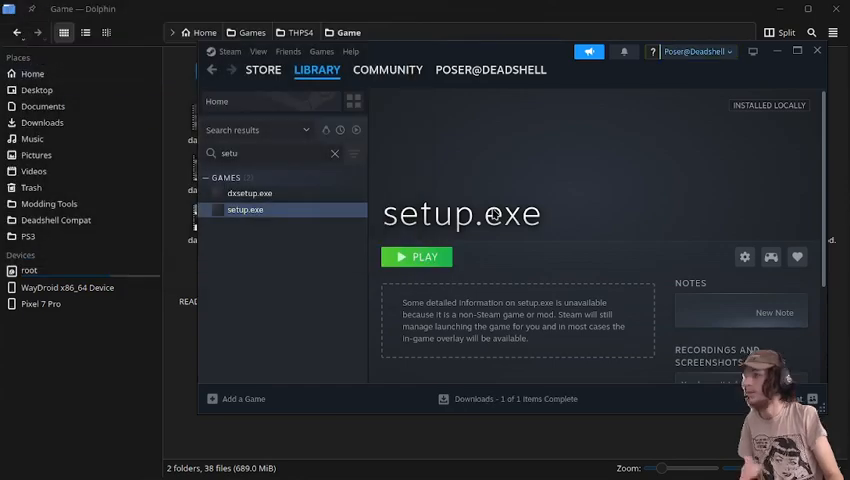
{"action": "mouse_move", "coordinate": [685, 235]}
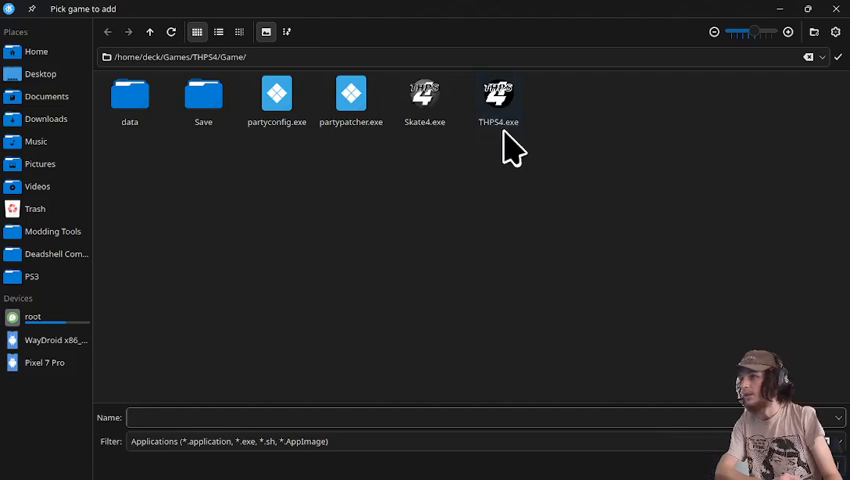
Point the shortcut target at partyconfig.exe, adding the closing quote
{"action": "left_click", "coordinate": [276, 100]}
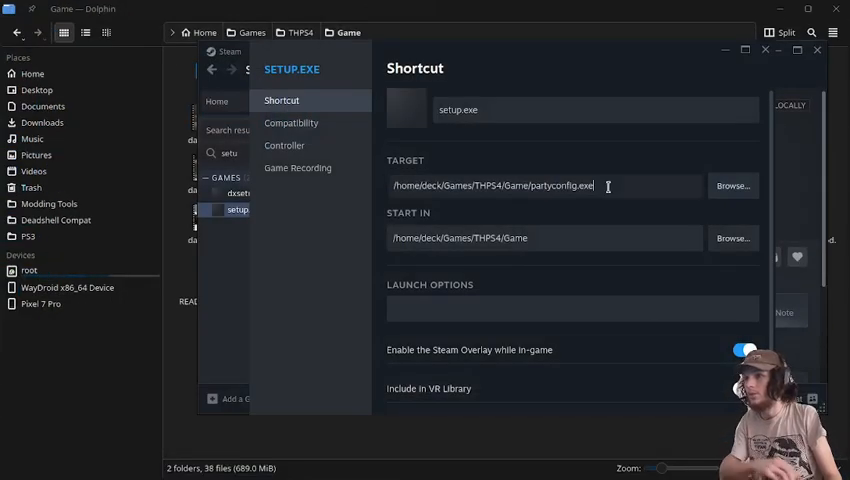
{"action": "type", "text": "\""}
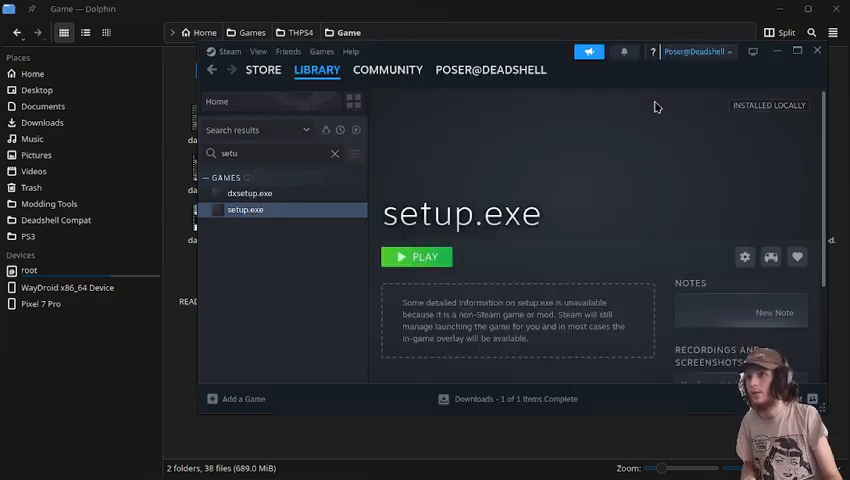
Launch partyconfig, choose 1280x720 windowed mode and save the configuration
{"action": "left_click", "coordinate": [416, 256]}
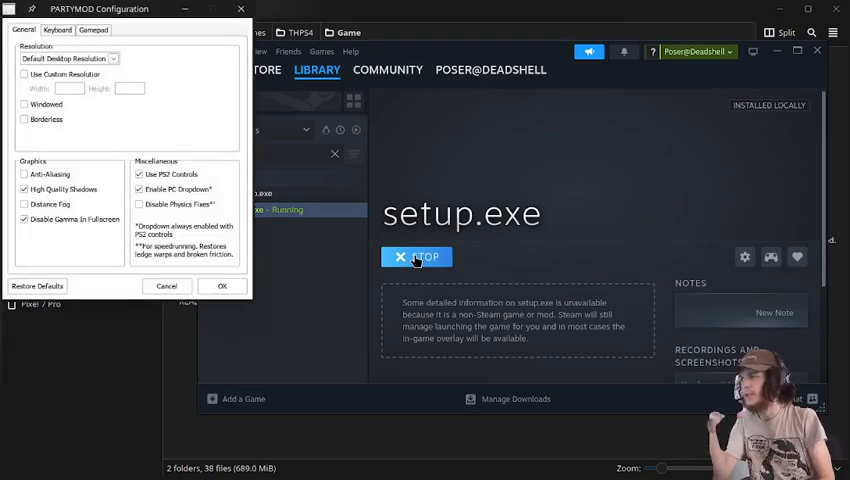
{"action": "left_click", "coordinate": [113, 58]}
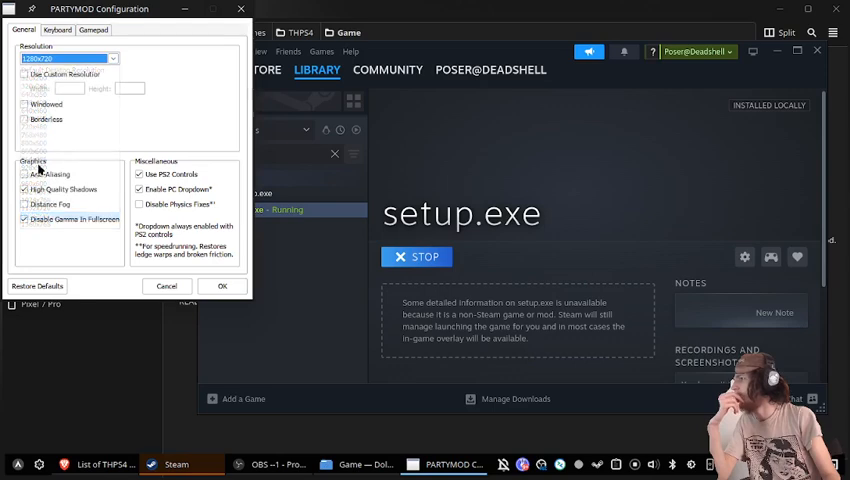
{"action": "left_click", "coordinate": [25, 104]}
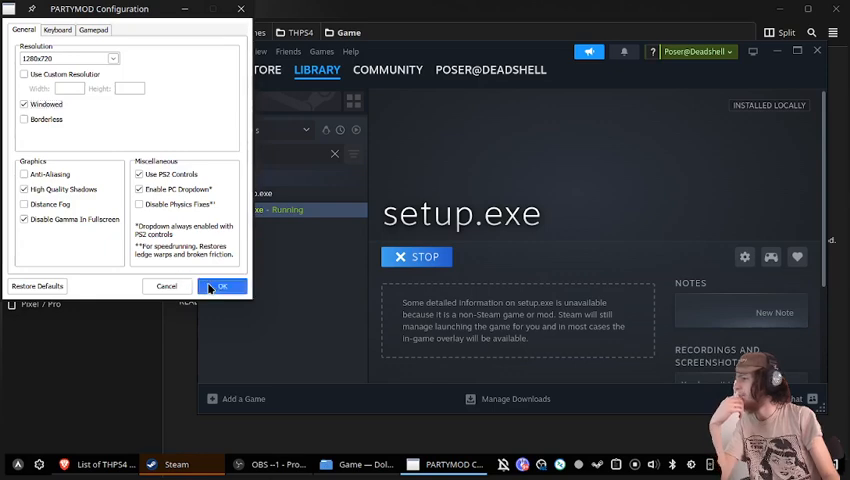
{"action": "left_click", "coordinate": [223, 286]}
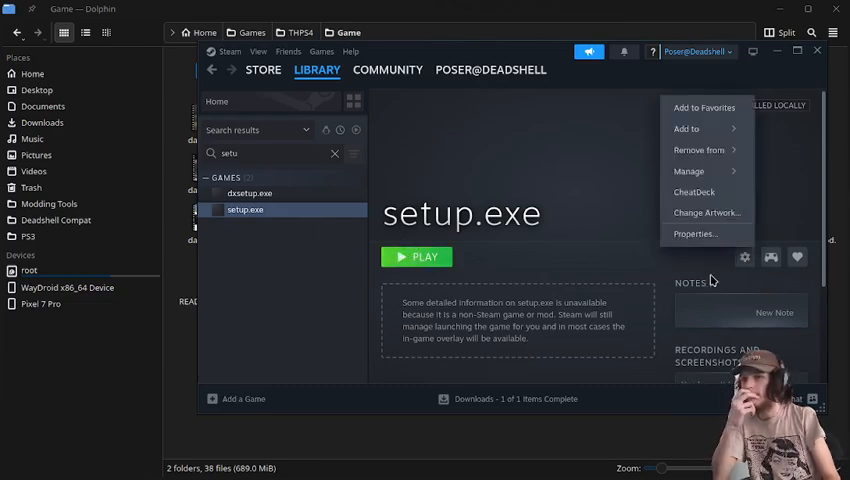
Retarget the Steam shortcut to THPS4.exe and name it Tony Hawk's Pro Skater 4
{"action": "left_click", "coordinate": [696, 233]}
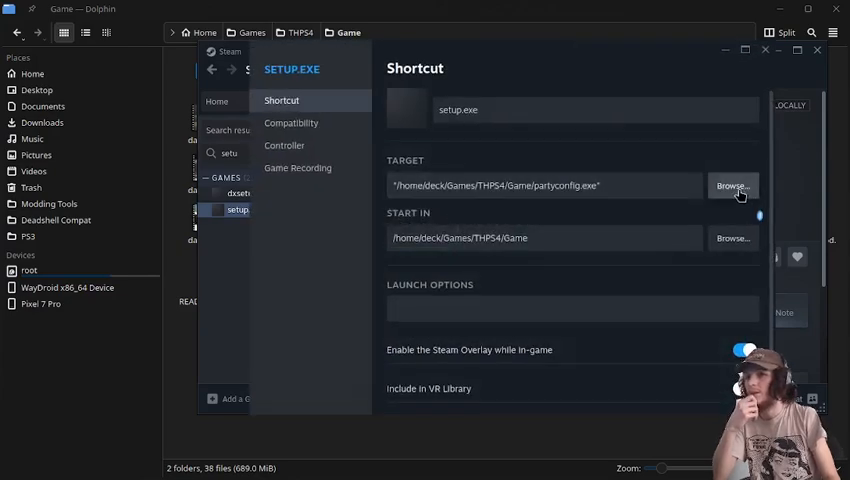
{"action": "left_click", "coordinate": [732, 185]}
{"action": "type", "text": "Tony"}
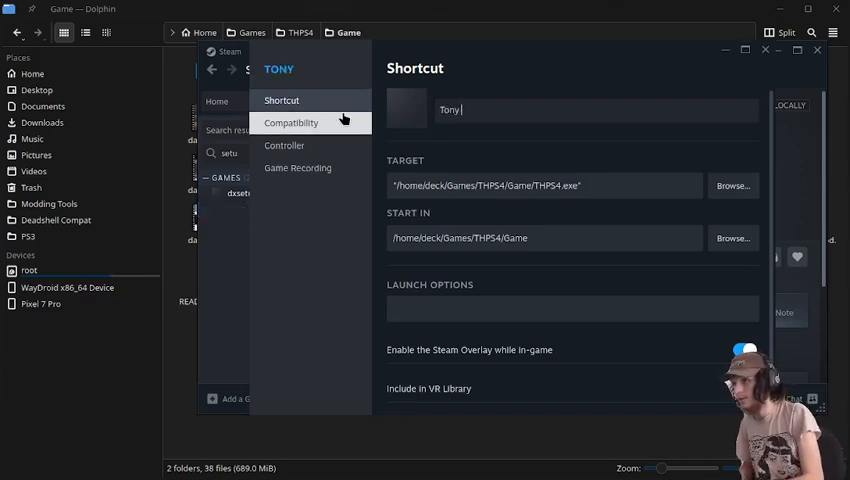
{"action": "type", "text": "Hawks"}
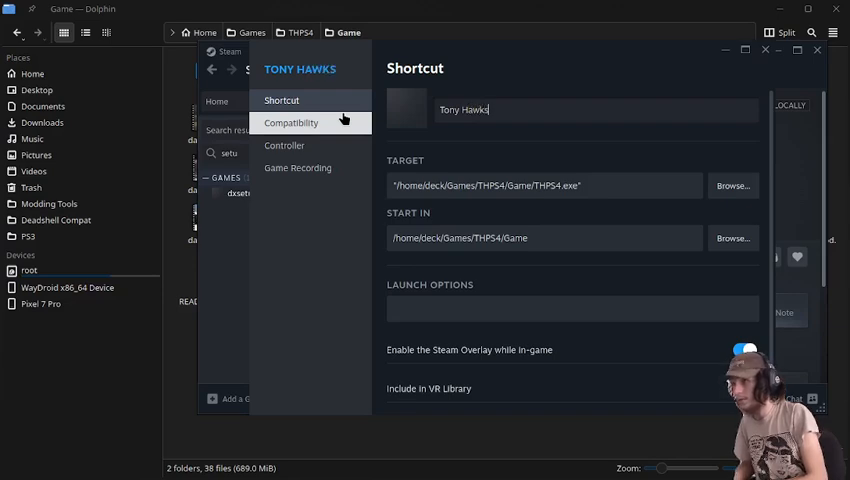
{"action": "type", "text": "'s"}
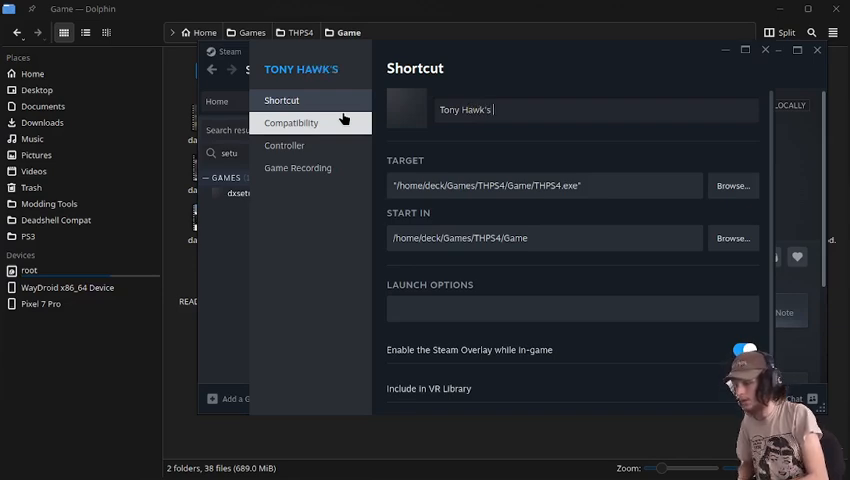
{"action": "type", "text": "Pro Skater 4"}
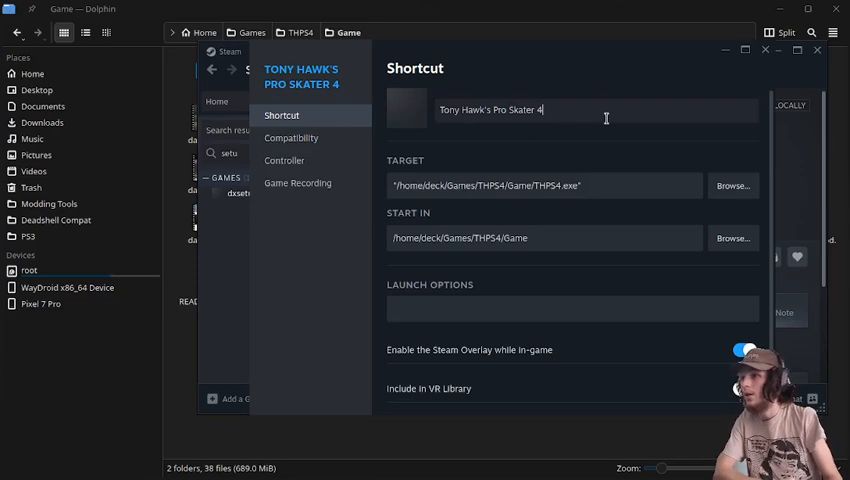
Launch Tony Hawk's Pro Skater 4 to its main menu, then quit back to Steam
{"action": "left_click", "coordinate": [765, 51]}
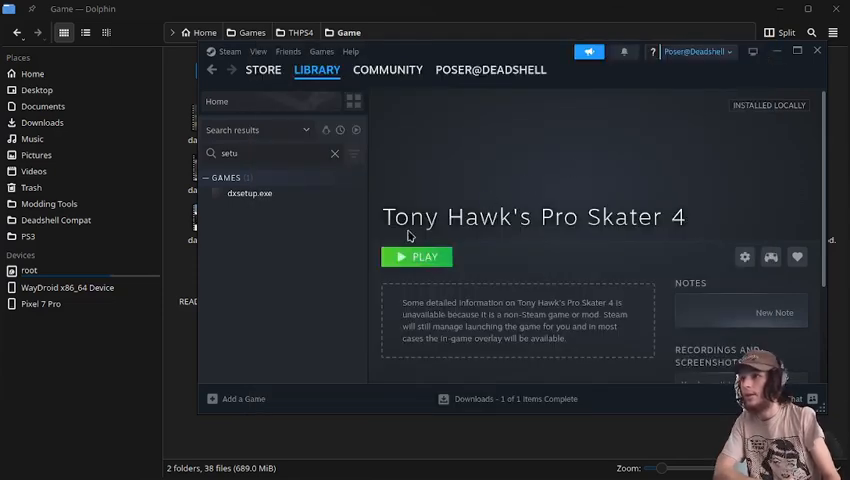
{"action": "left_click", "coordinate": [416, 257]}
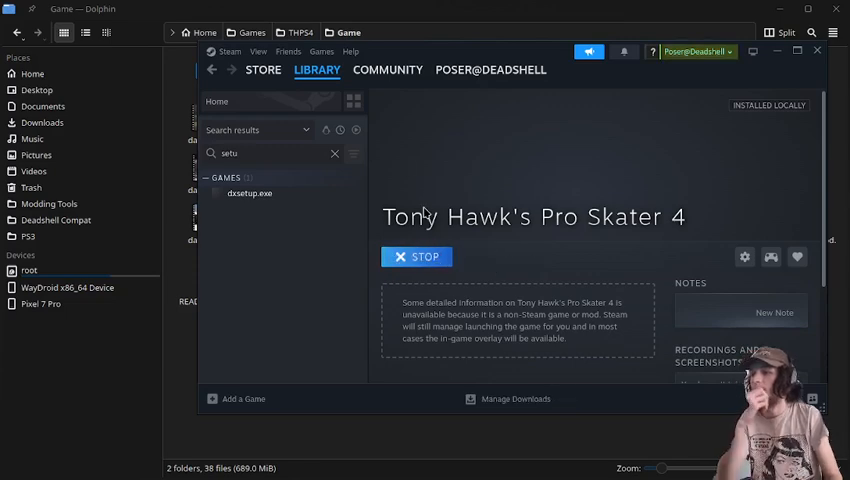
{"action": "mouse_move", "coordinate": [447, 198]}
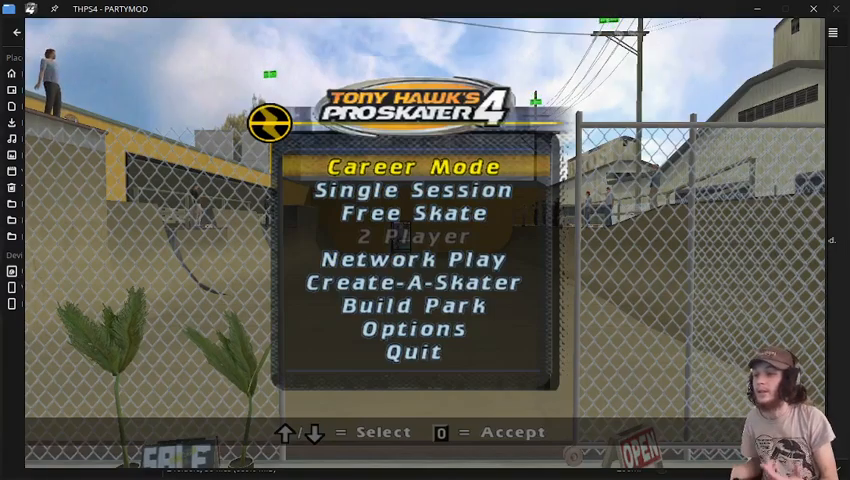
{"action": "key", "text": "down"}
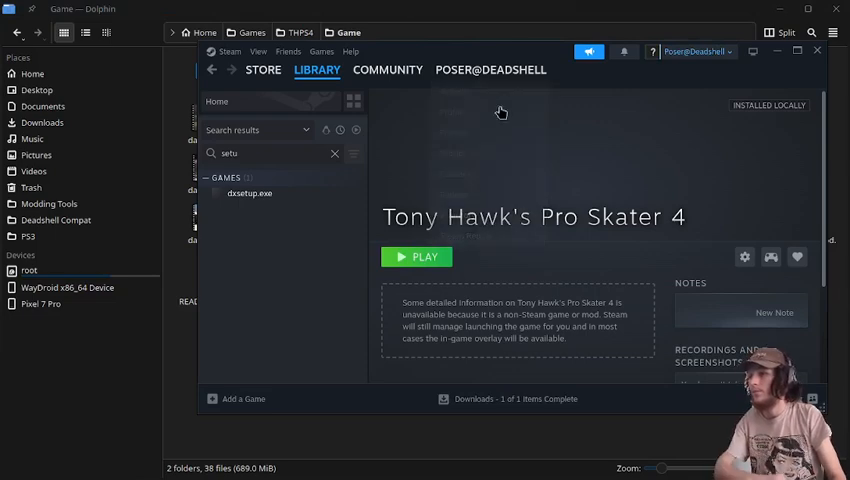
{"action": "mouse_move", "coordinate": [178, 199]}
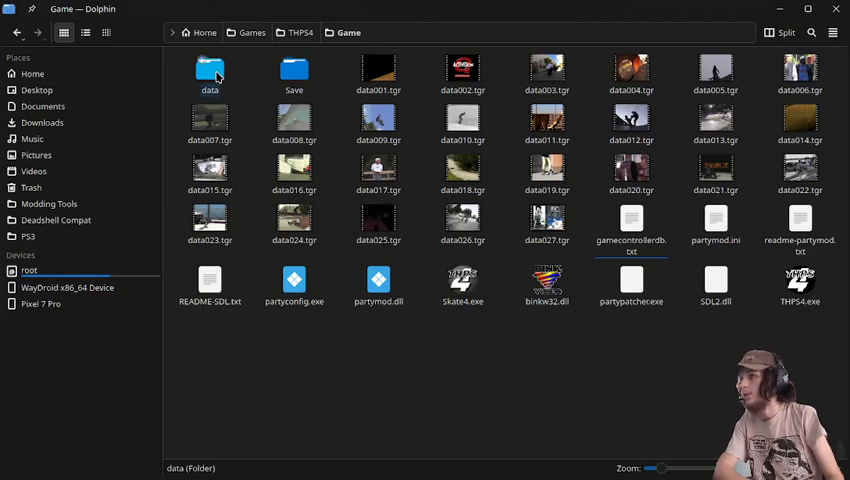
Open the game's data folder, with Downloads shown in a second Dolphin tab
{"action": "double_click", "coordinate": [210, 70]}
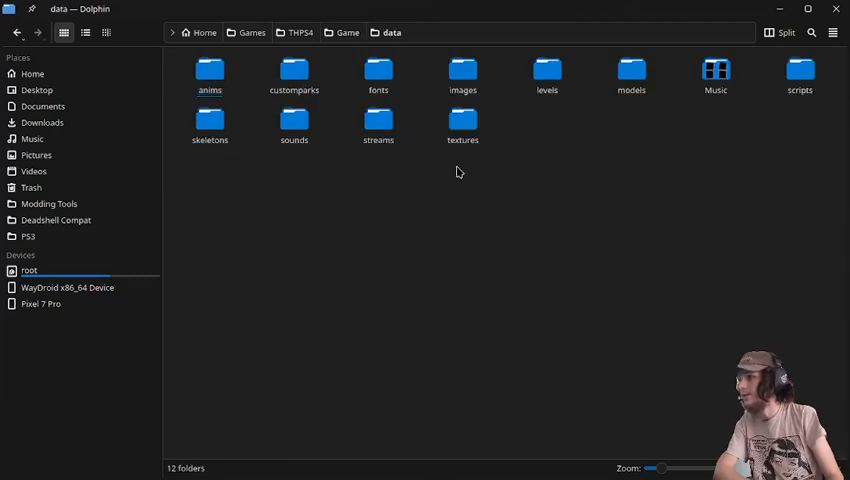
{"action": "mouse_move", "coordinate": [33, 138]}
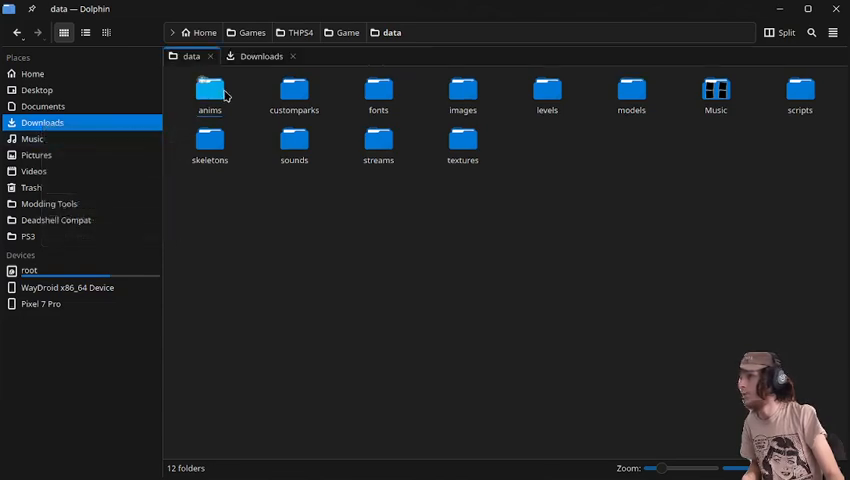
{"action": "left_click", "coordinate": [261, 56]}
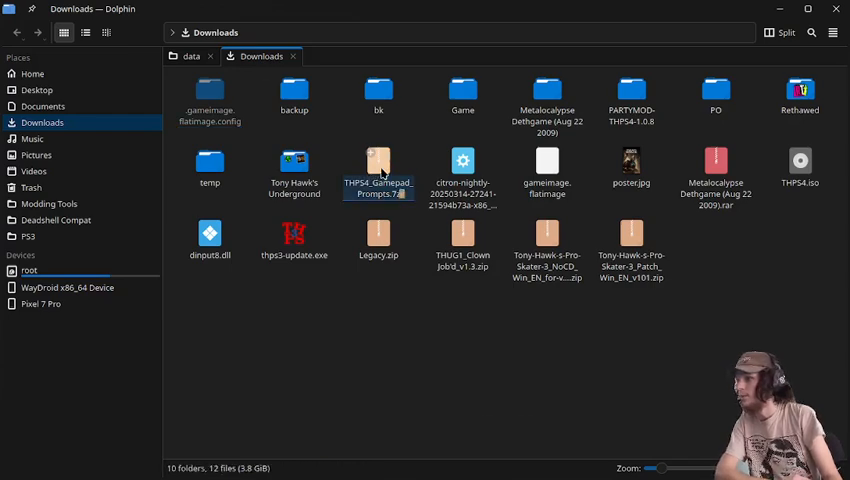
Extract Xbox/data from THPS4_Gamepad_Prompts.7z into the game's data folder, overwriting all conflicts
{"action": "double_click", "coordinate": [378, 166]}
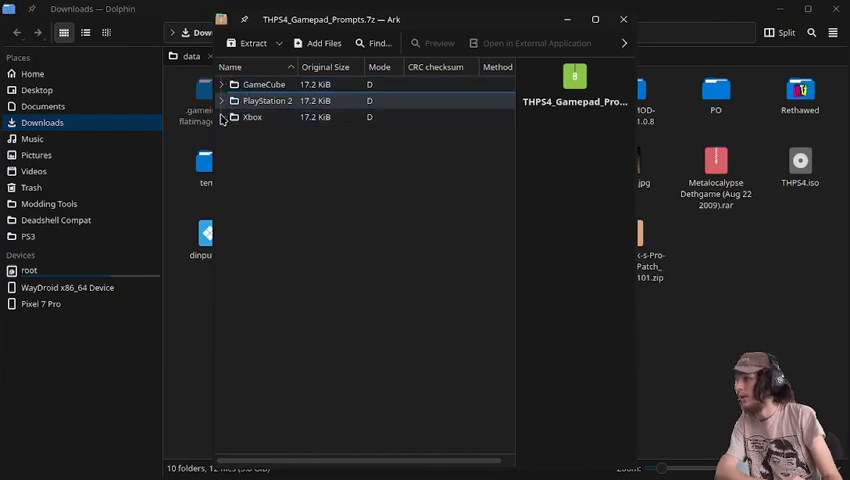
{"action": "left_click", "coordinate": [222, 117]}
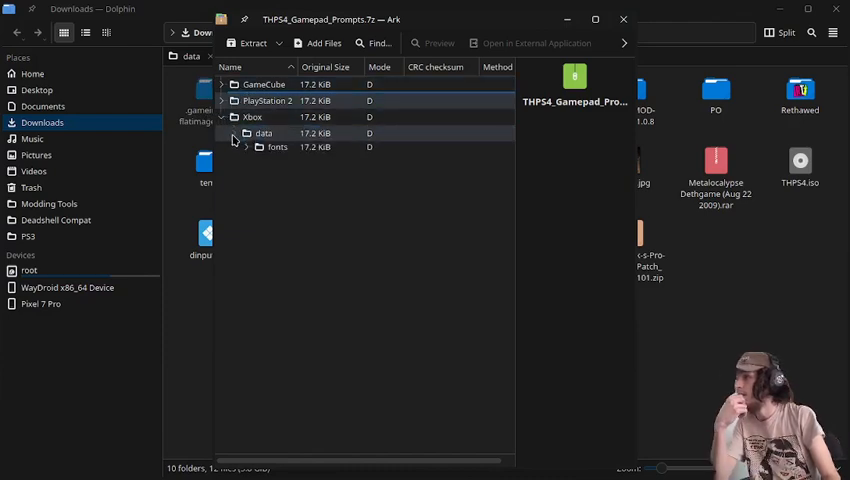
{"action": "left_click", "coordinate": [232, 133]}
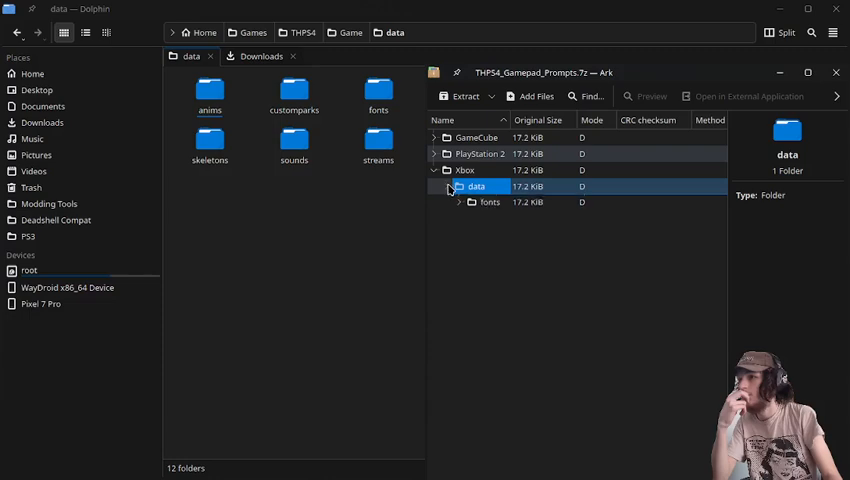
{"action": "left_click", "coordinate": [459, 203]}
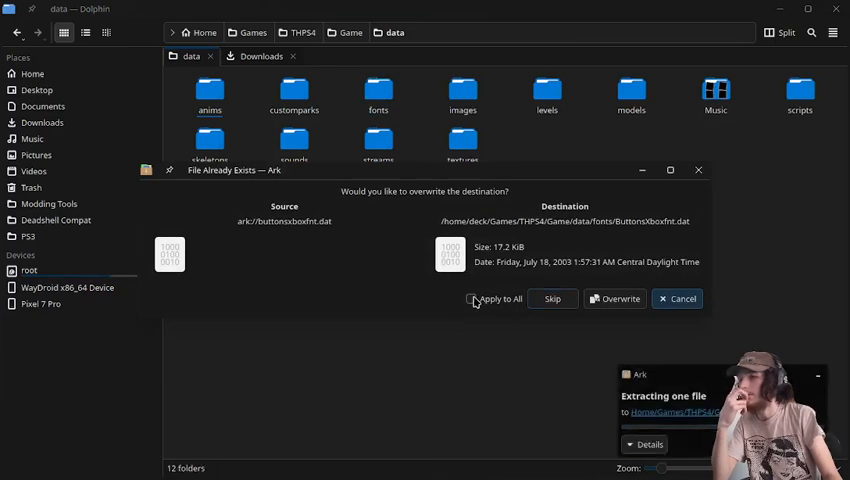
{"action": "left_click", "coordinate": [471, 298]}
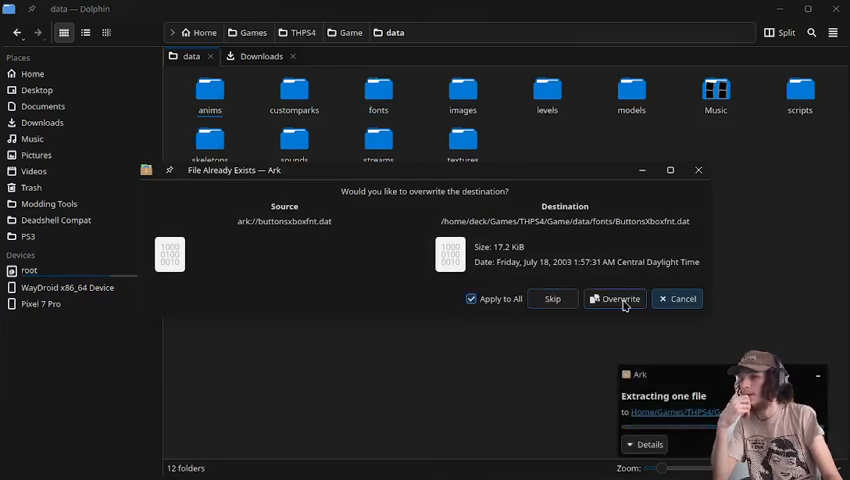
{"action": "left_click", "coordinate": [620, 299]}
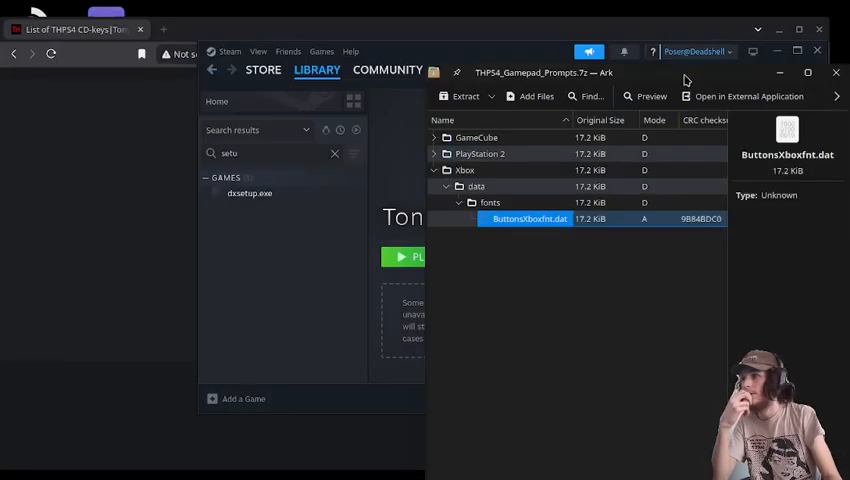
Close Ark, relaunch Tony Hawk's Pro Skater 4 into PARTYMOD gameplay, then quit
{"action": "left_click", "coordinate": [697, 51]}
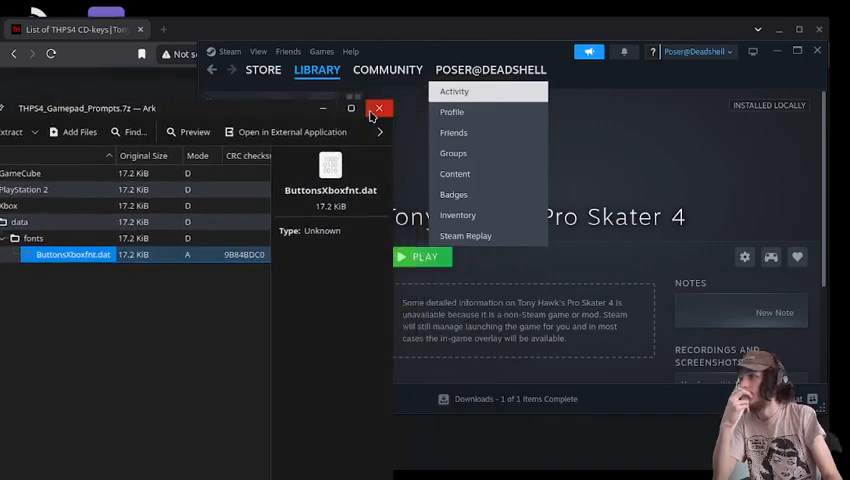
{"action": "left_click", "coordinate": [423, 257]}
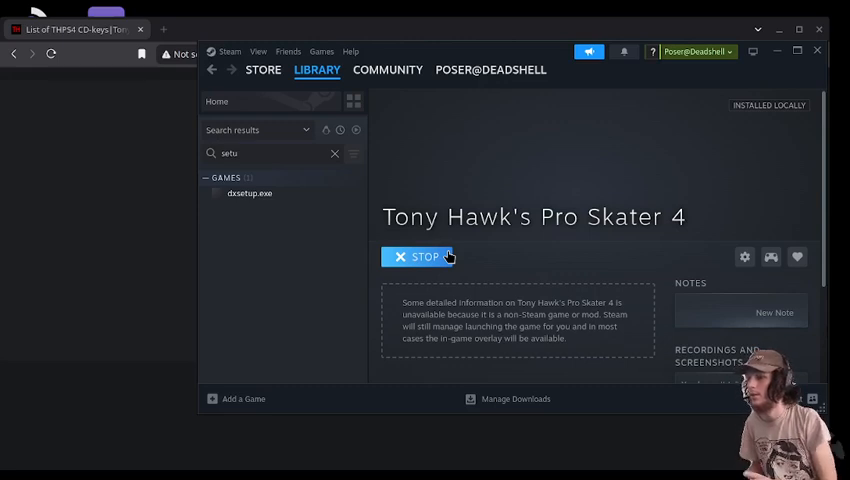
{"action": "left_click", "coordinate": [419, 256]}
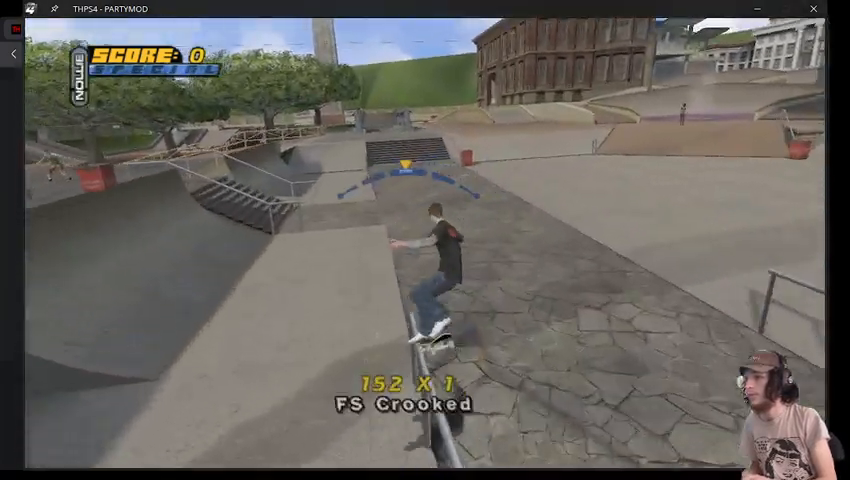
{"action": "key", "text": "Escape"}
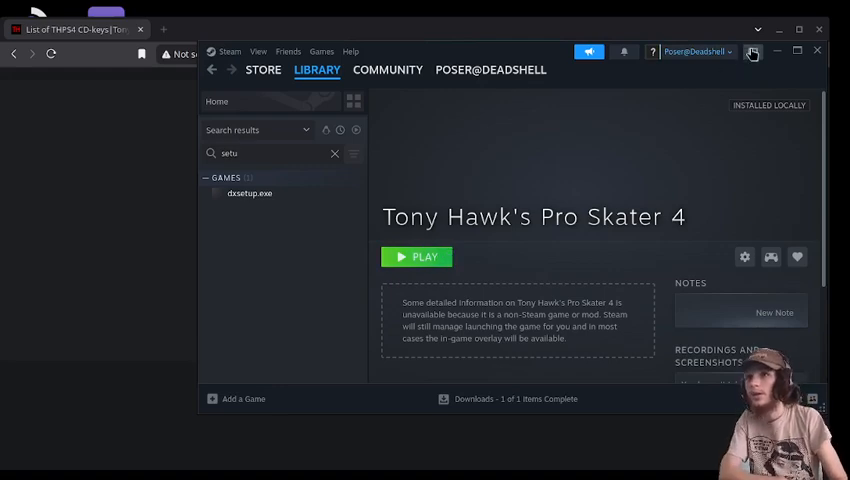
{"action": "mouse_move", "coordinate": [753, 51]}
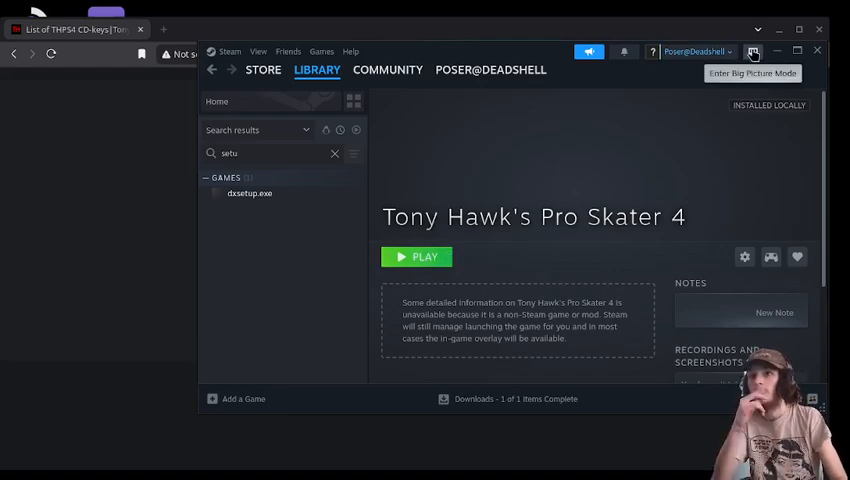
In Big Picture, apply THPS4 cover capsule, wide banner, hero, logo and white-4 icon artwork
{"action": "left_click", "coordinate": [753, 51]}
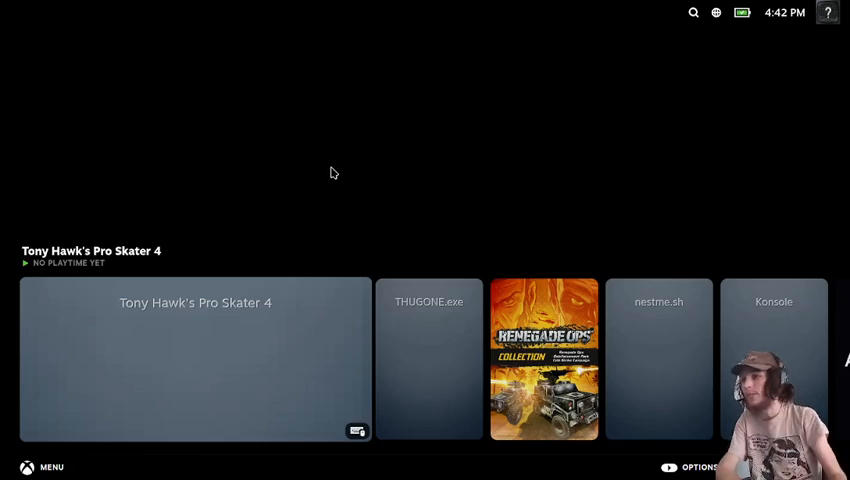
{"action": "left_click", "coordinate": [195, 357]}
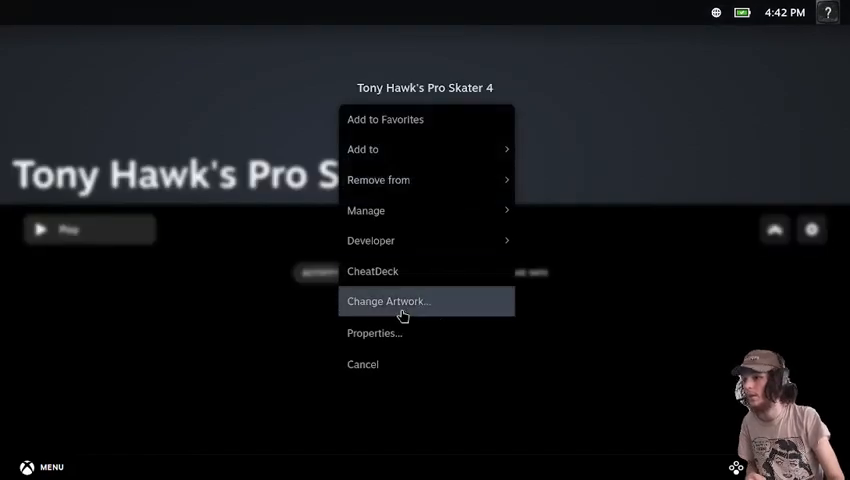
{"action": "left_click", "coordinate": [388, 301]}
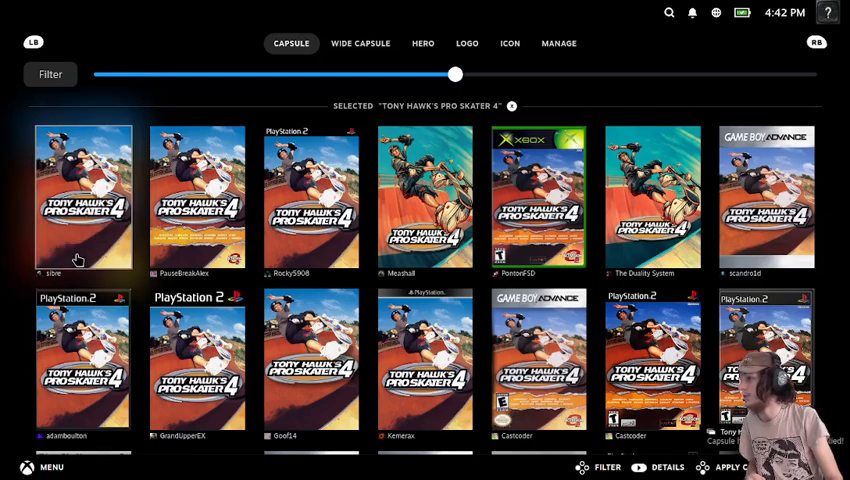
{"action": "left_click", "coordinate": [360, 43]}
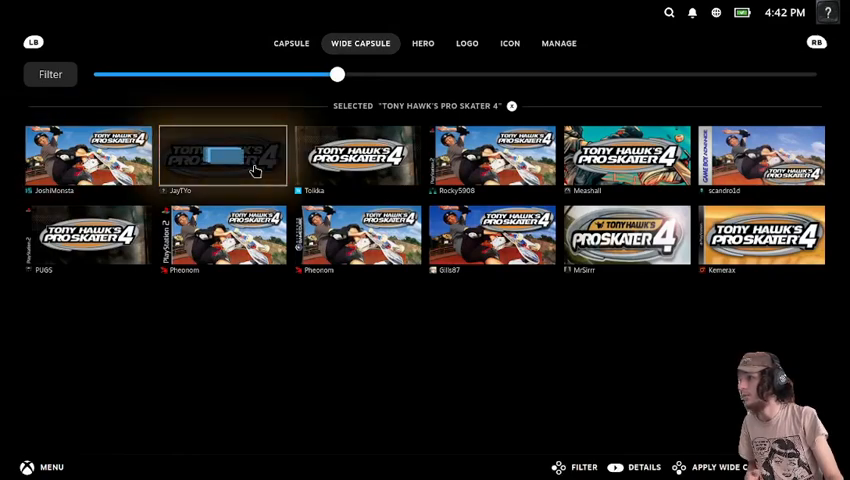
{"action": "left_click", "coordinate": [422, 43]}
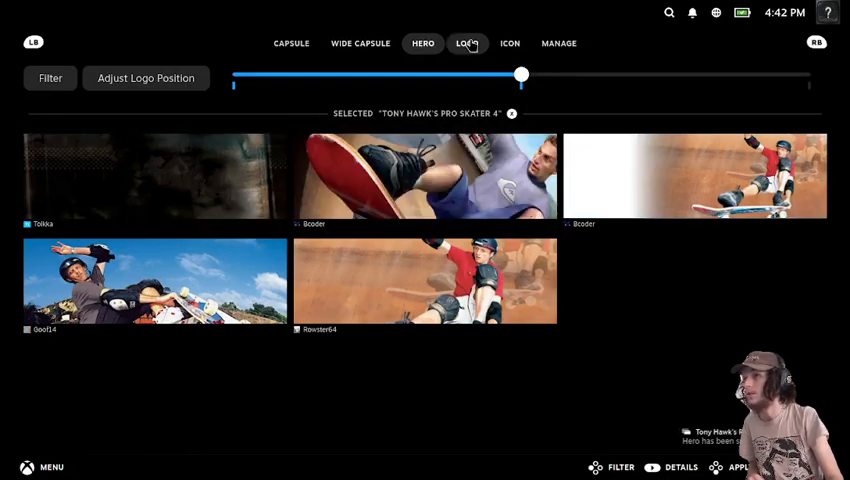
{"action": "left_click", "coordinate": [466, 43]}
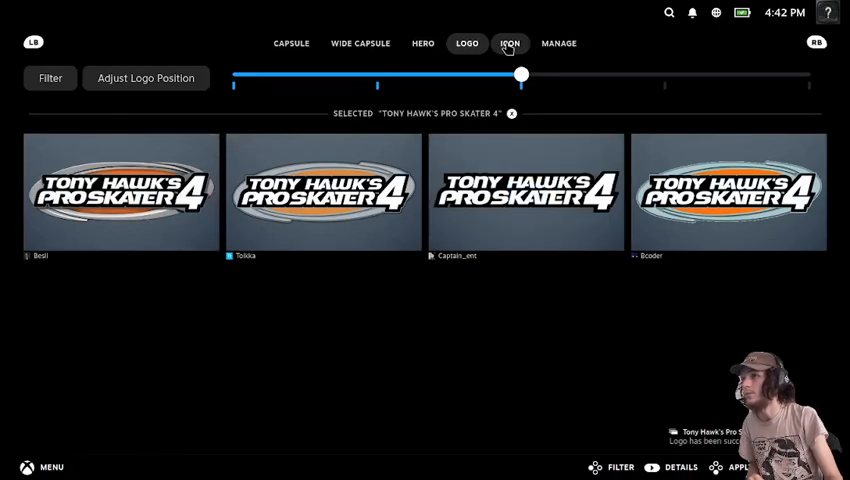
{"action": "left_click", "coordinate": [510, 43]}
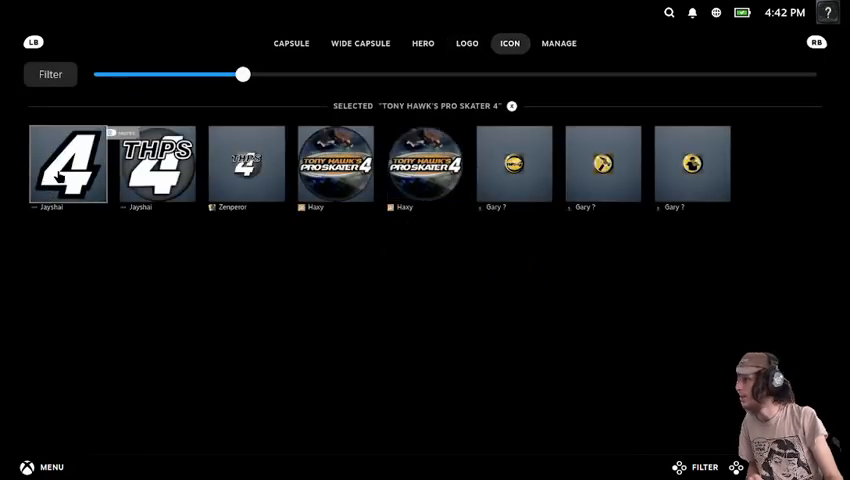
{"action": "left_click", "coordinate": [157, 165]}
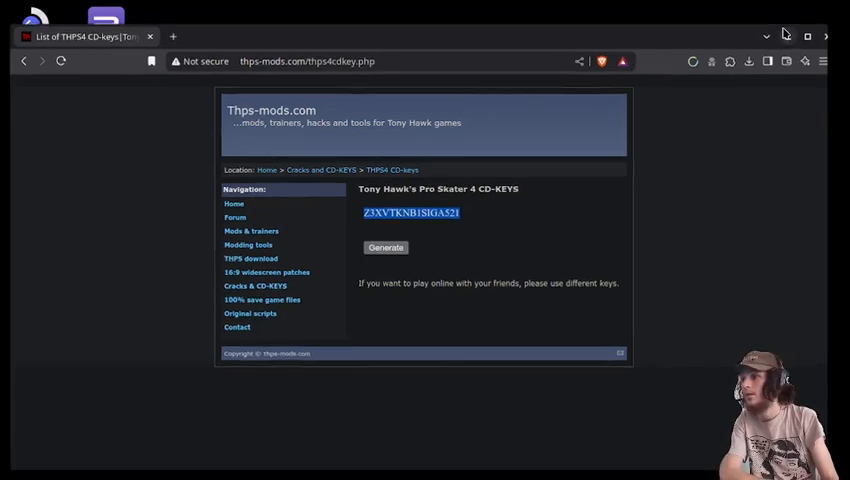
{"action": "left_click", "coordinate": [430, 463]}
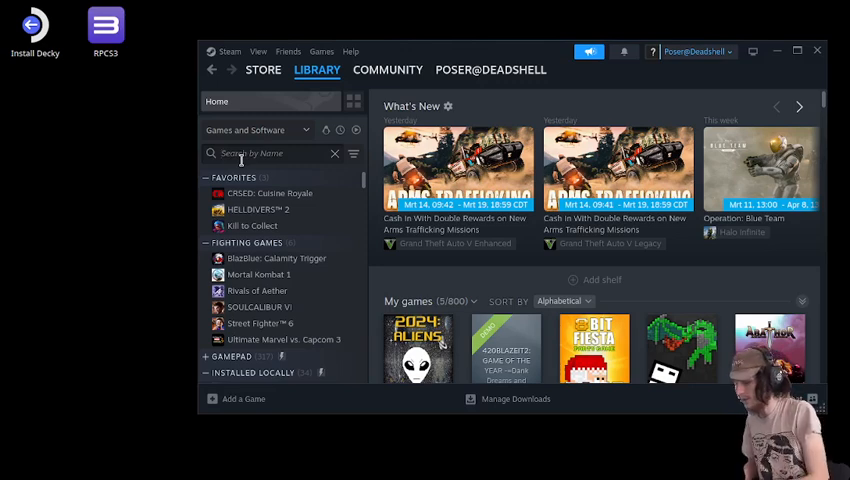
Search the library for 'tony' and open Tony Hawk's Pro Skater 4's page
{"action": "type", "text": "tony."}
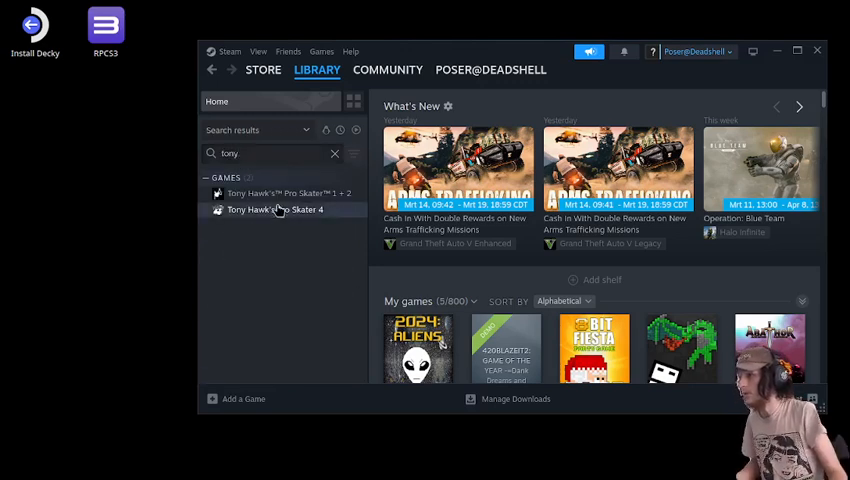
{"action": "left_click", "coordinate": [281, 209]}
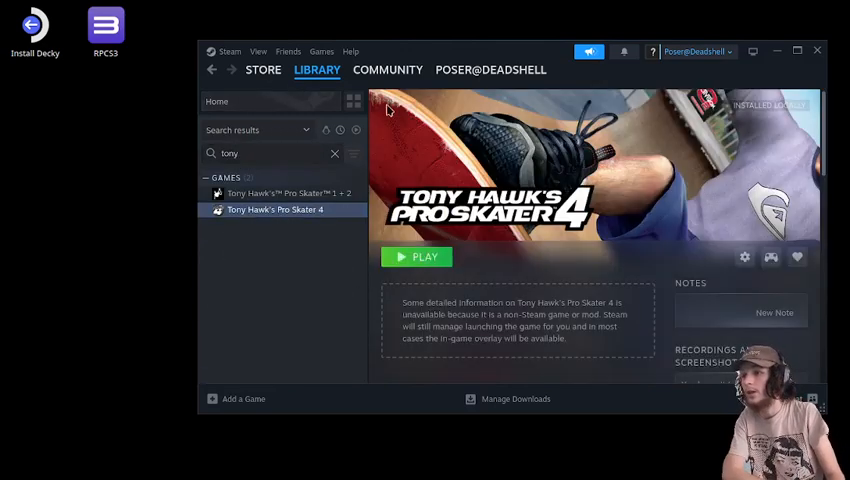
{"action": "mouse_move", "coordinate": [770, 257]}
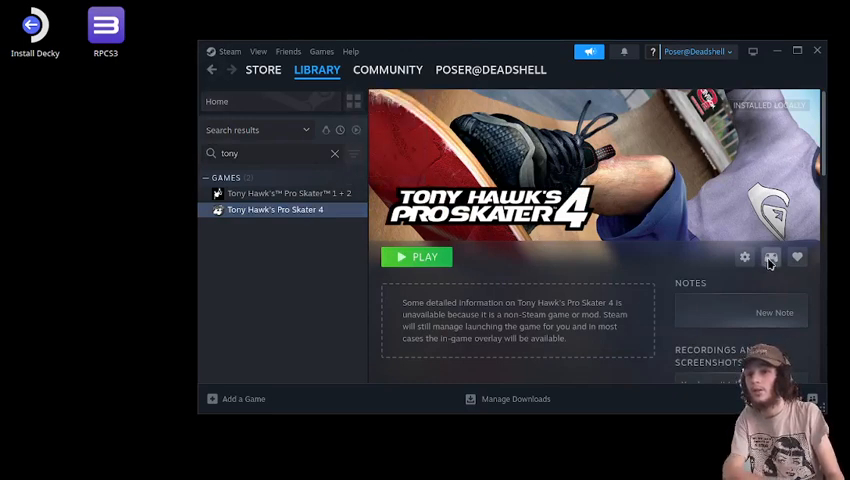
{"action": "left_click", "coordinate": [770, 257]}
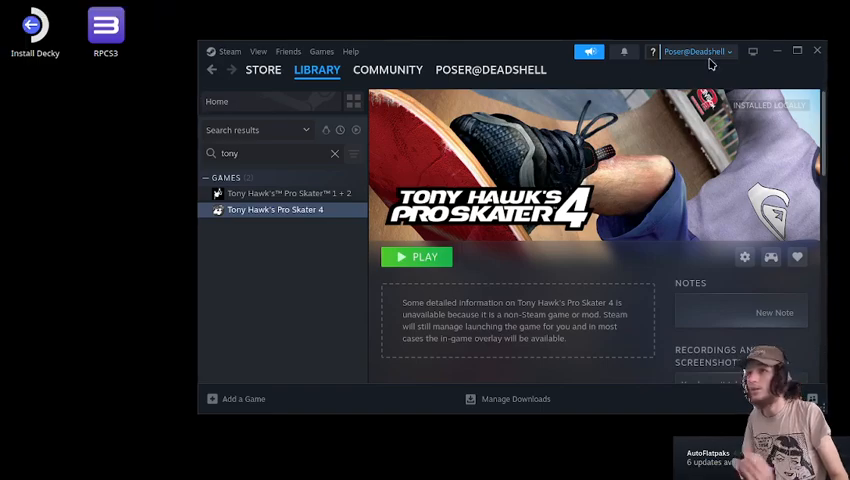
{"action": "mouse_move", "coordinate": [323, 20]}
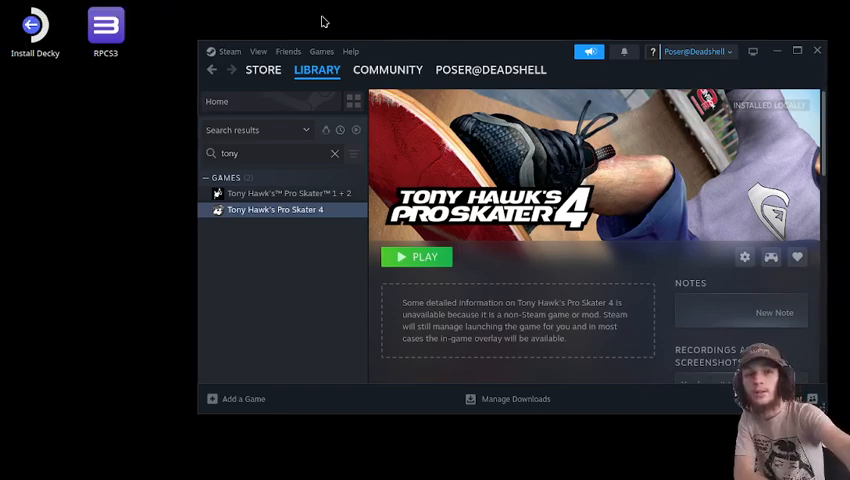